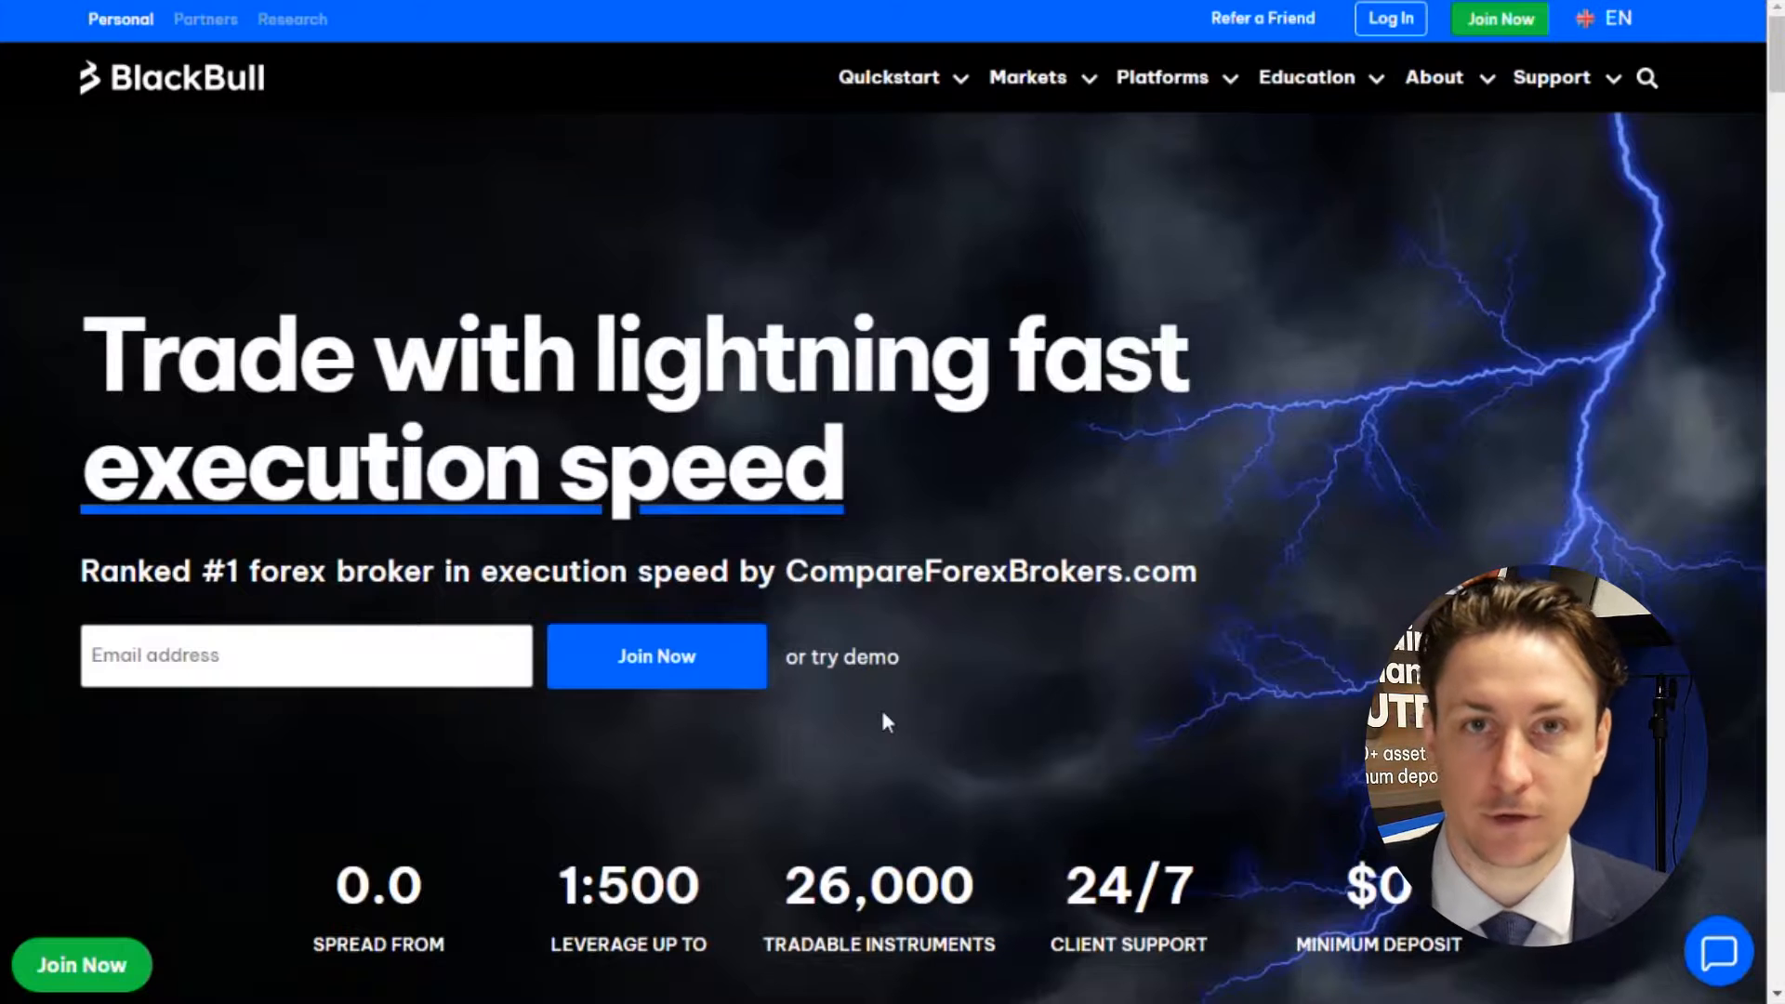
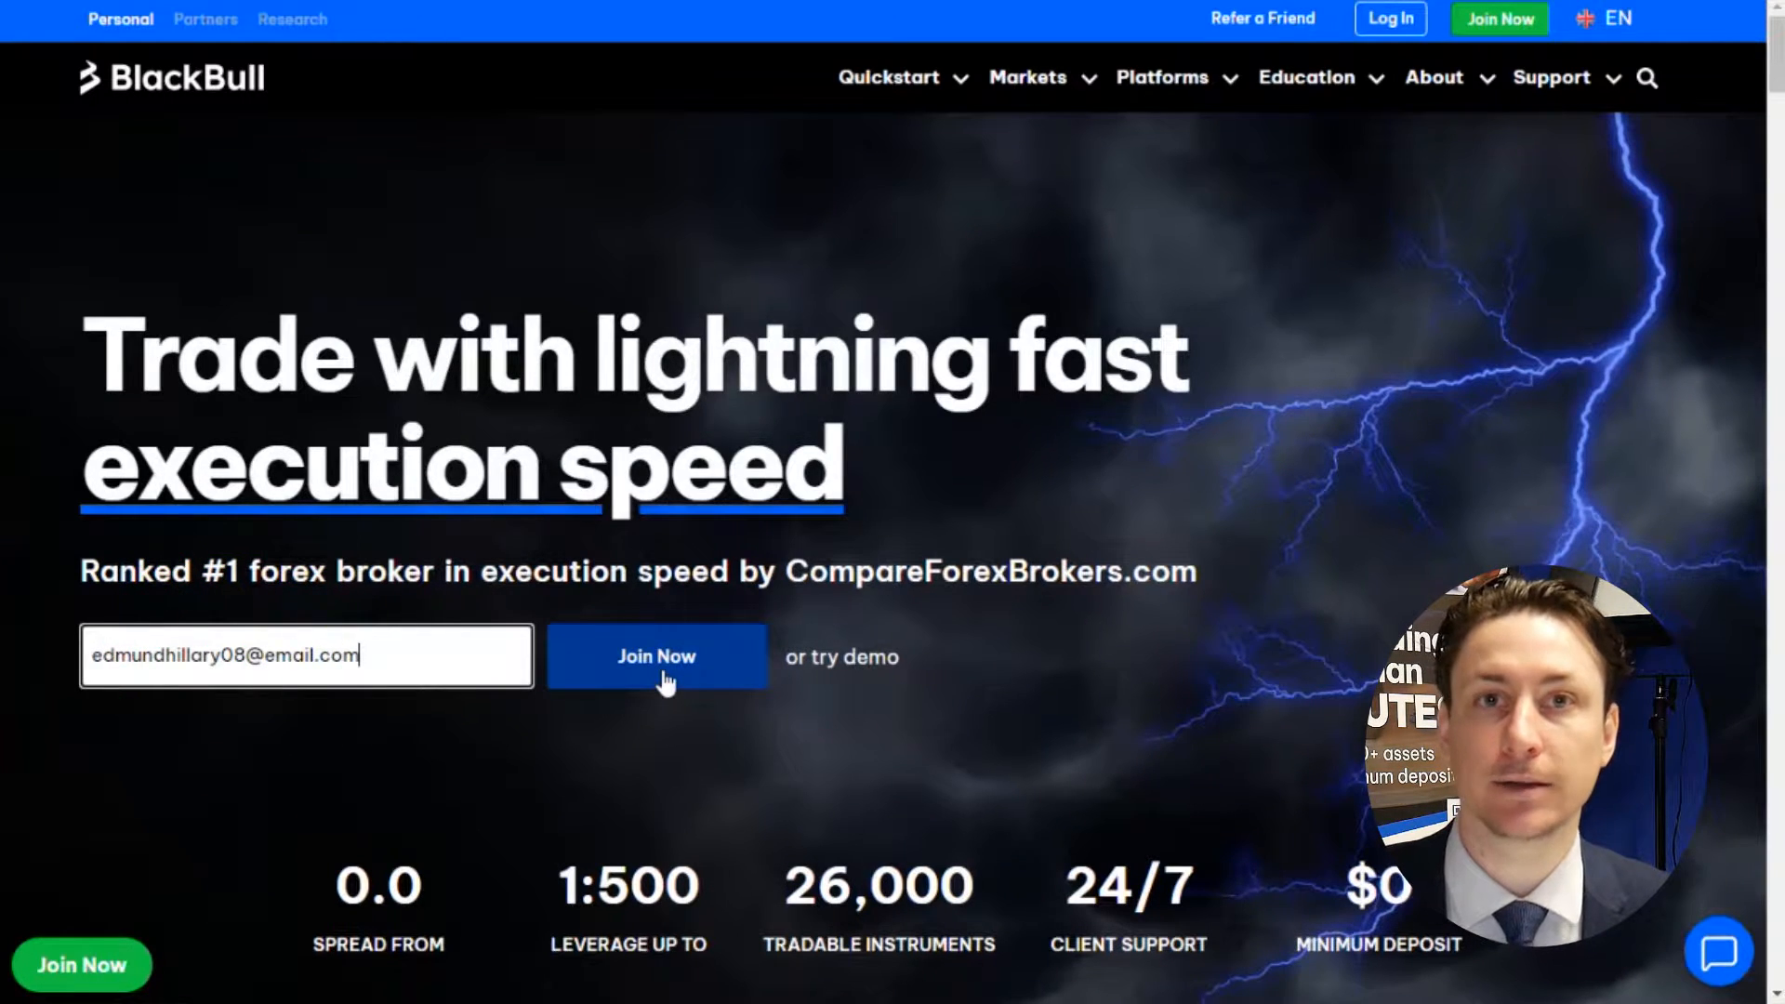
click(658, 655)
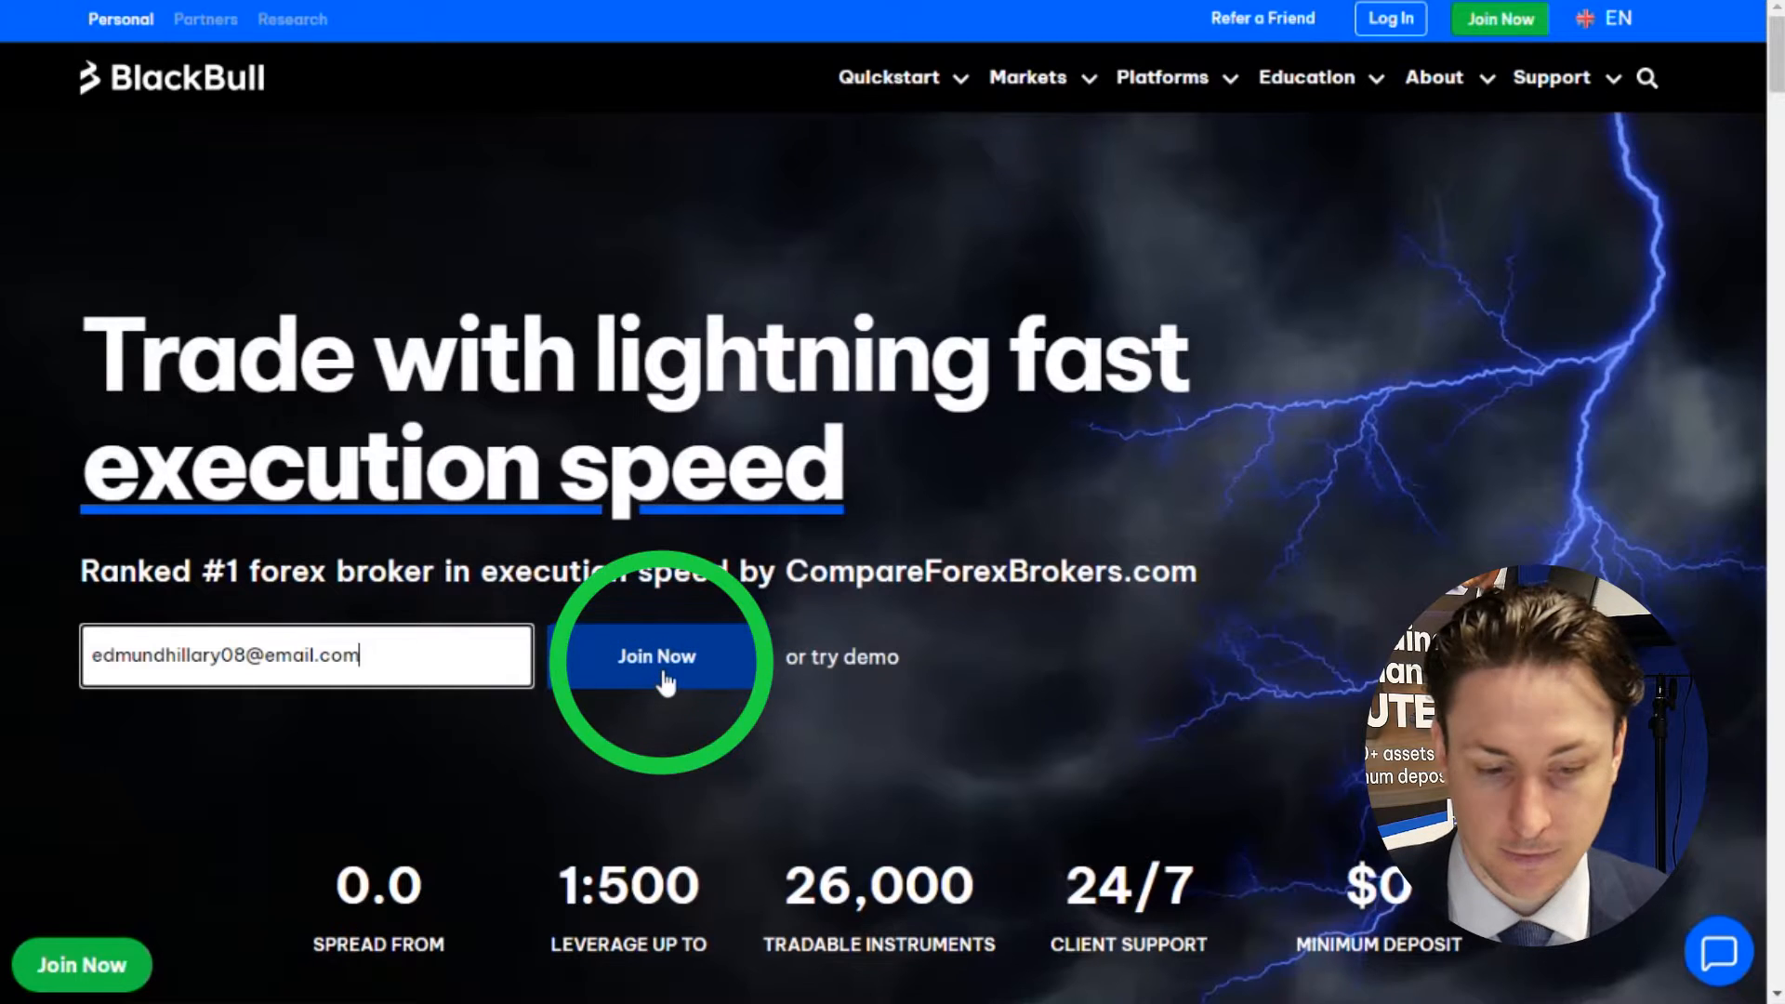
click(656, 656)
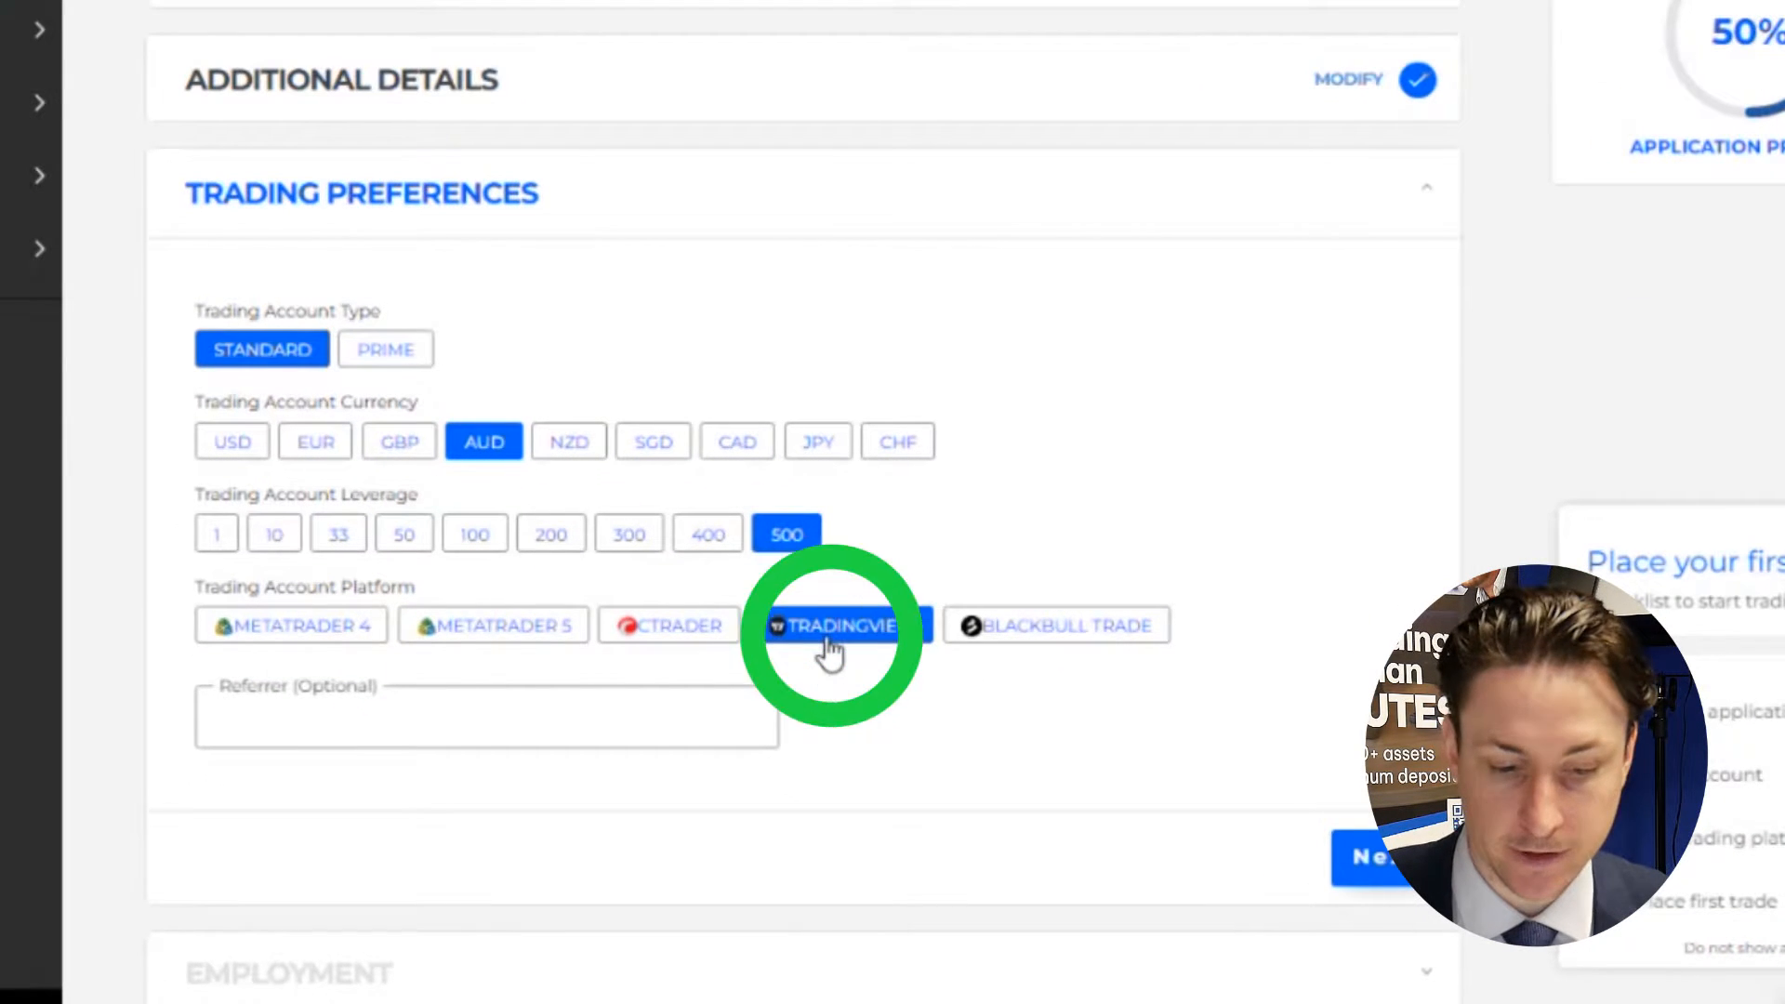
Pick TradingView as the platform, continue, then open the AUD account's password form
click(841, 625)
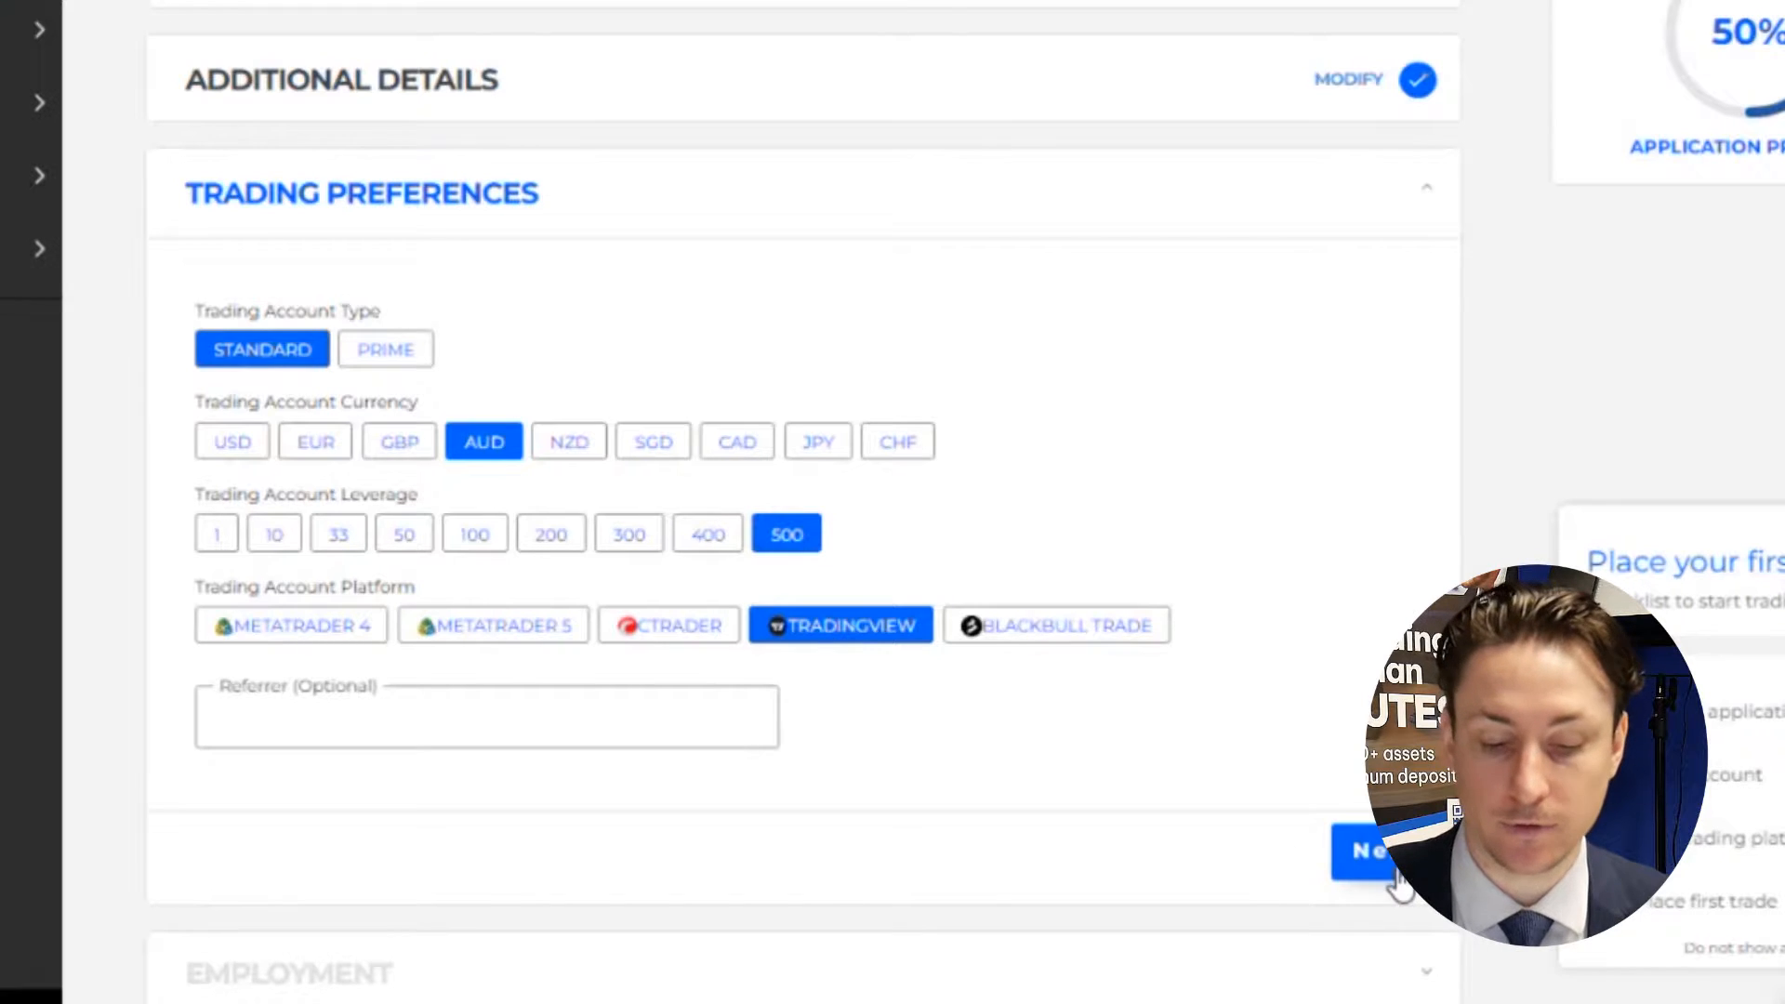
click(1373, 852)
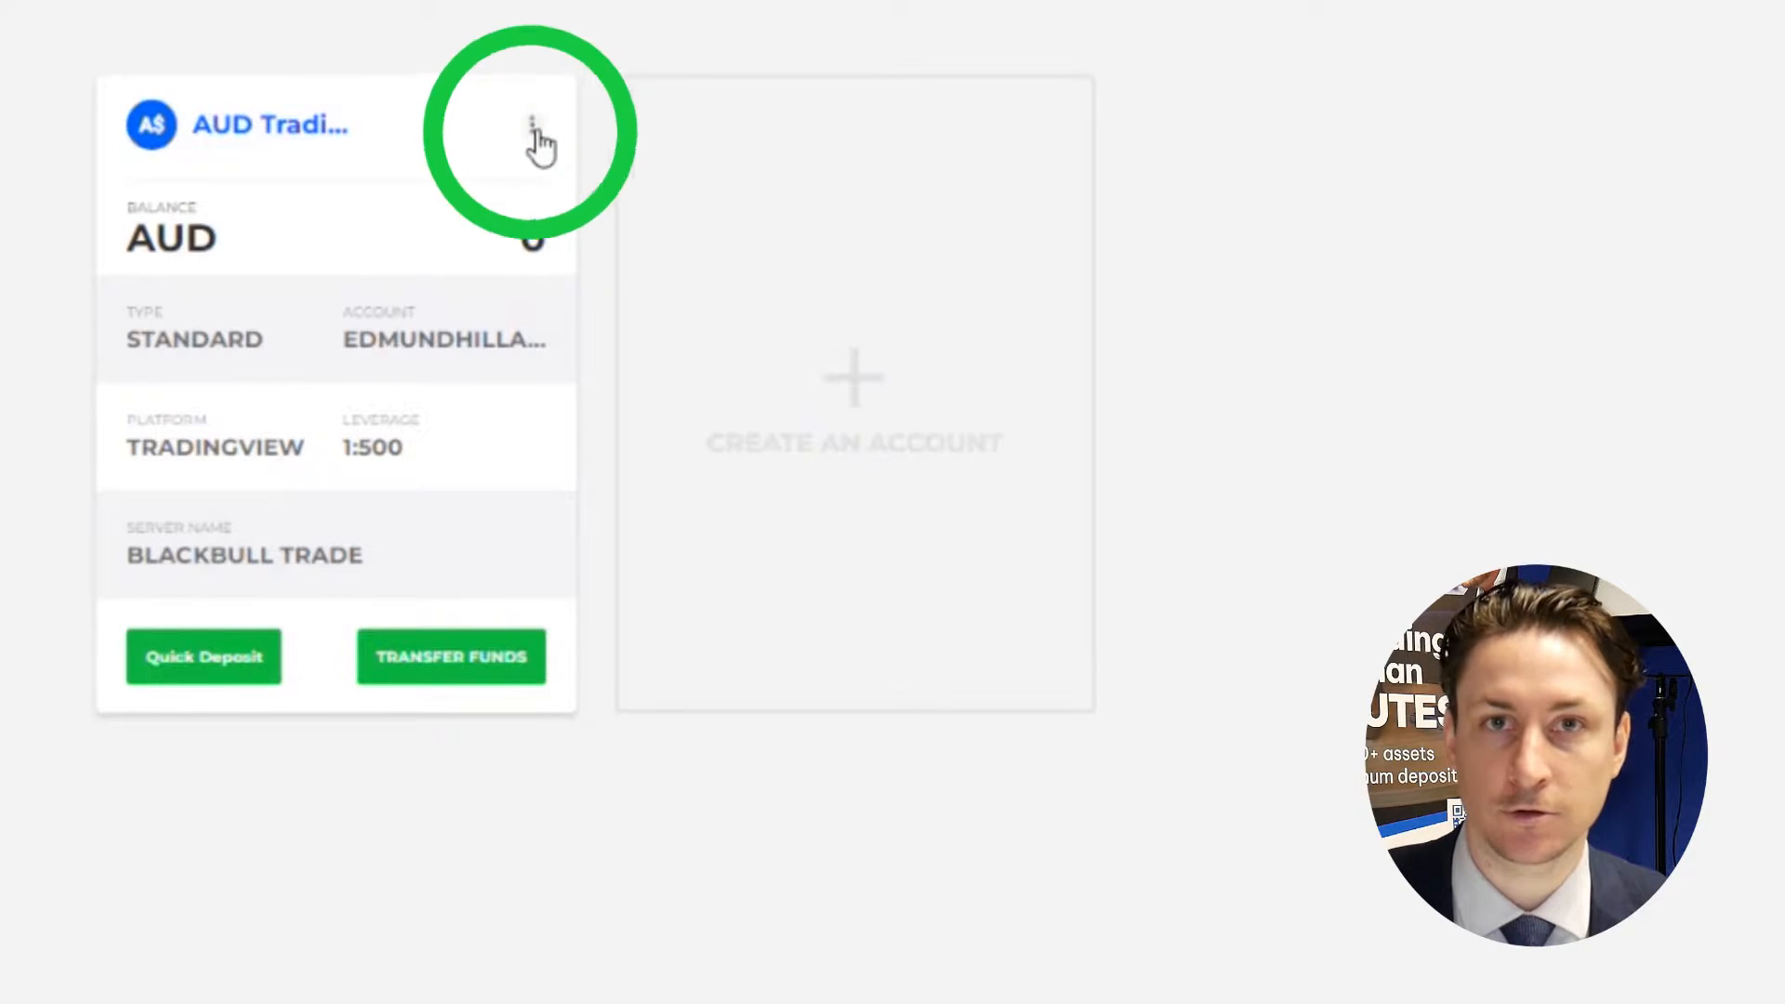
click(532, 125)
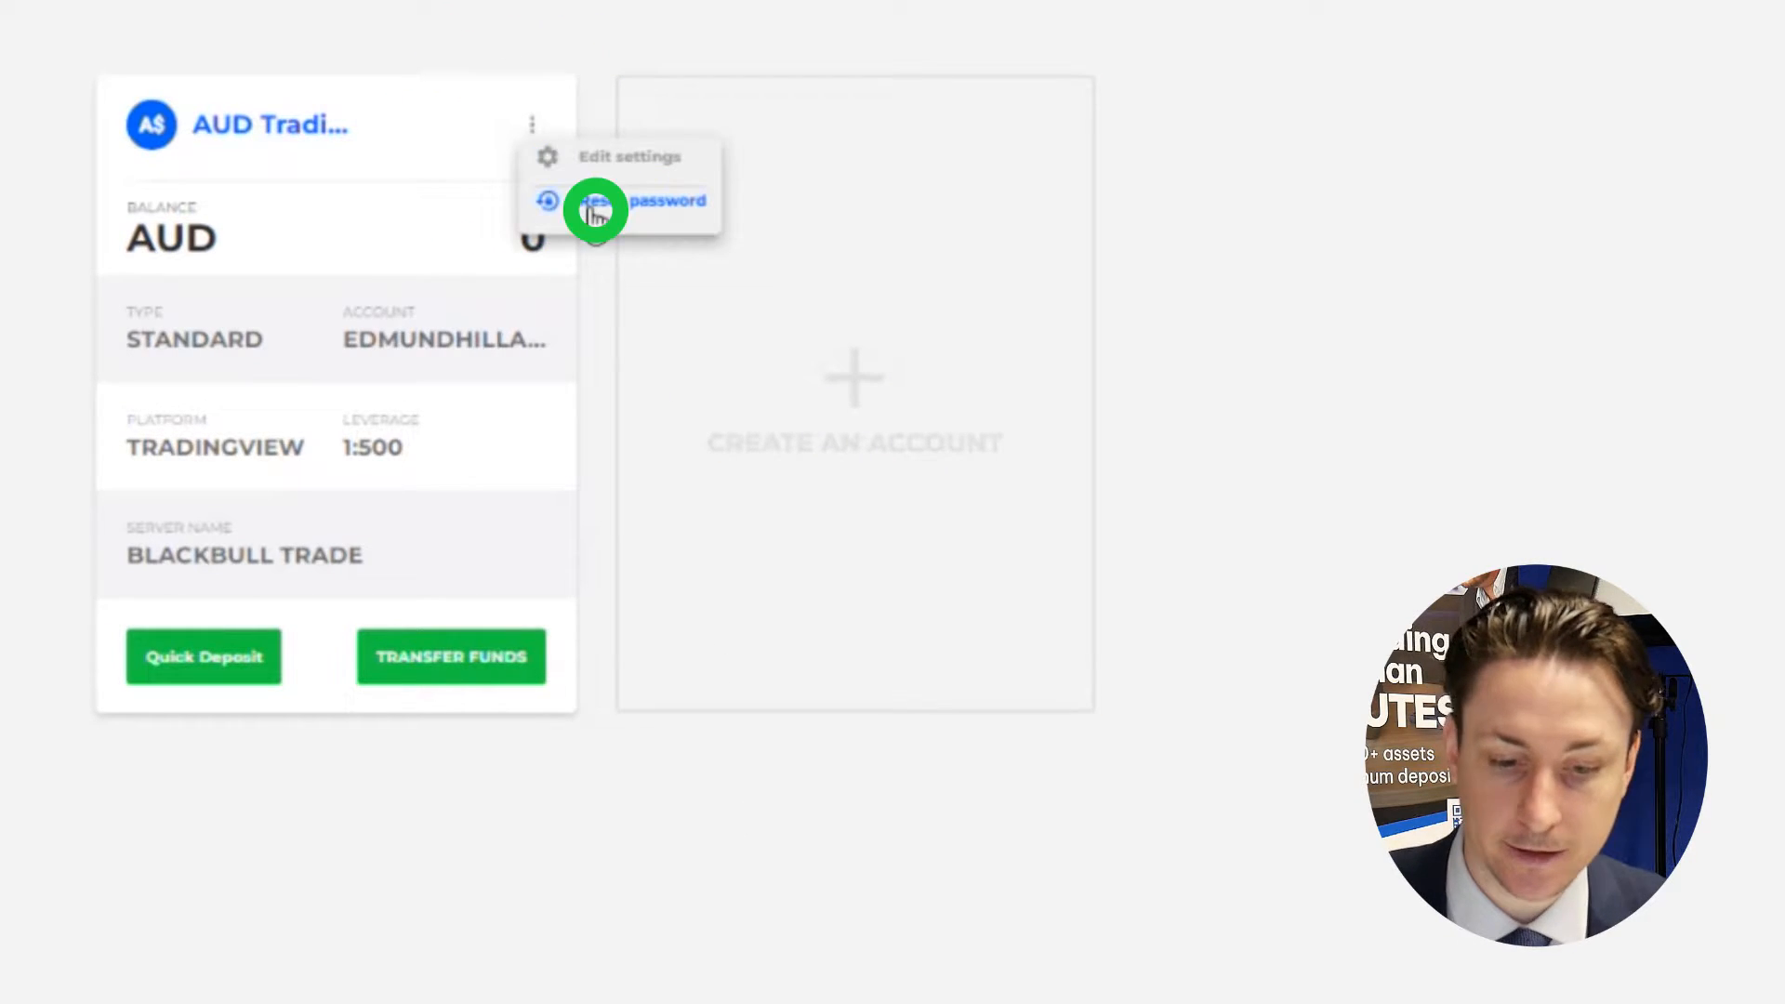
click(643, 201)
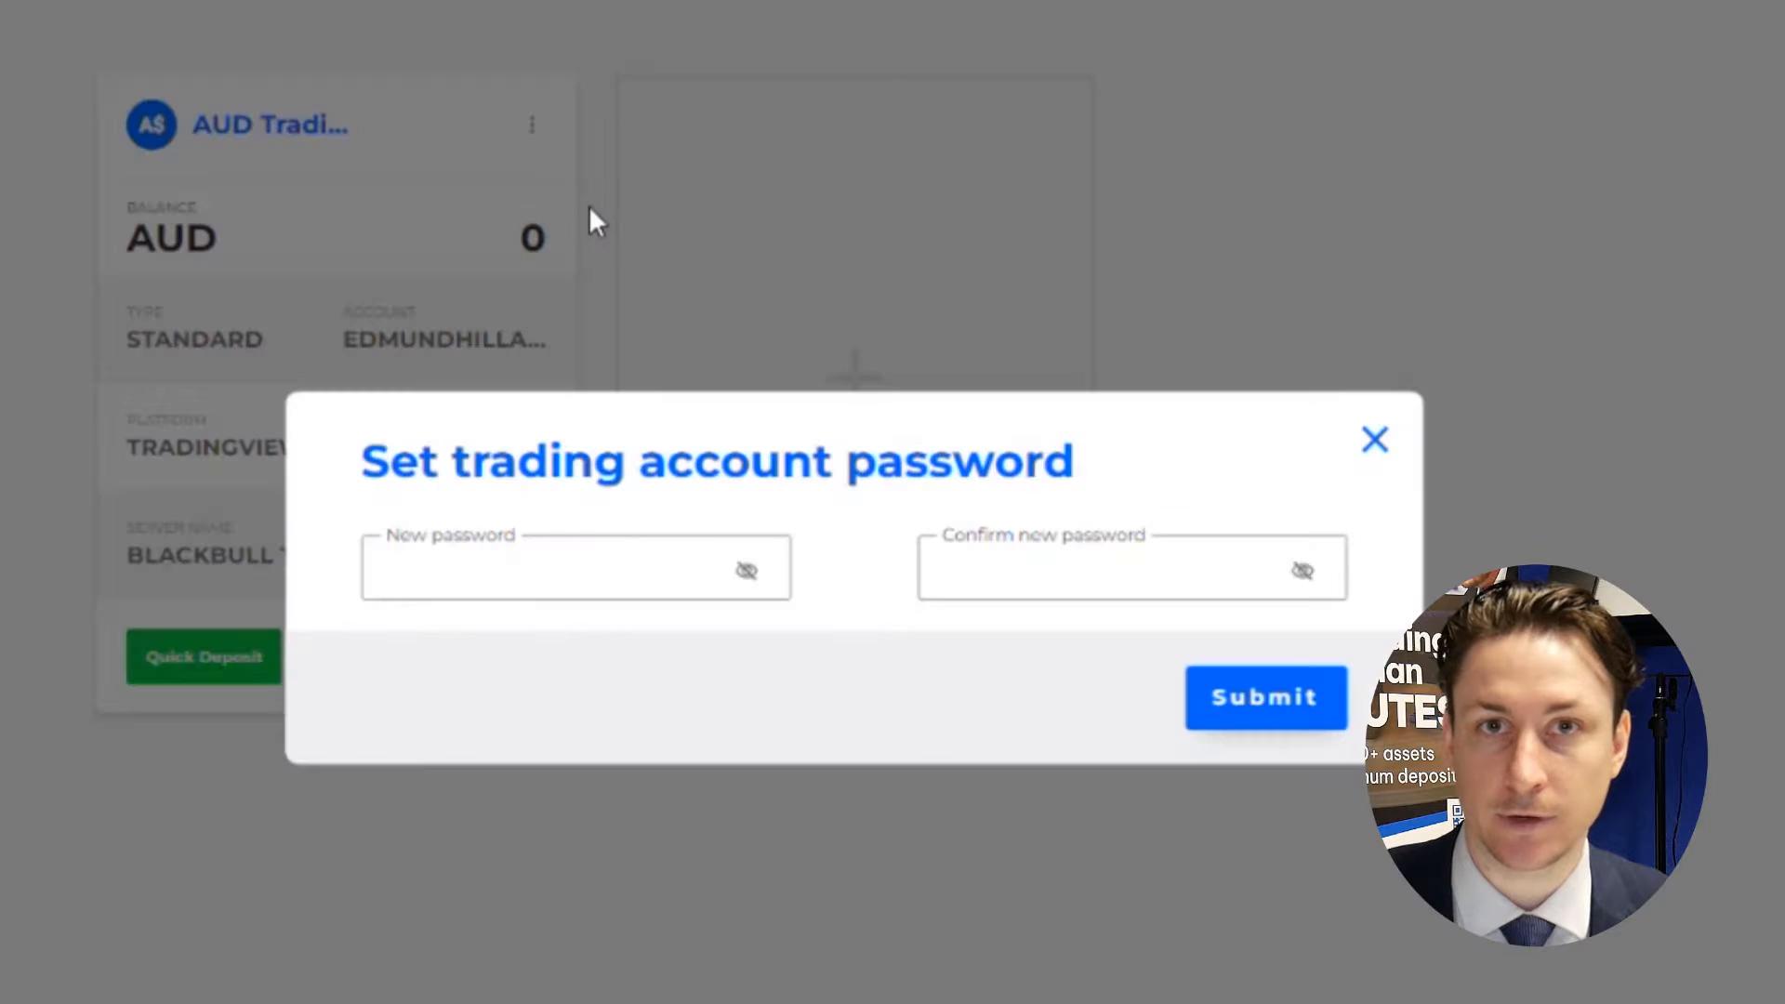
click(542, 569)
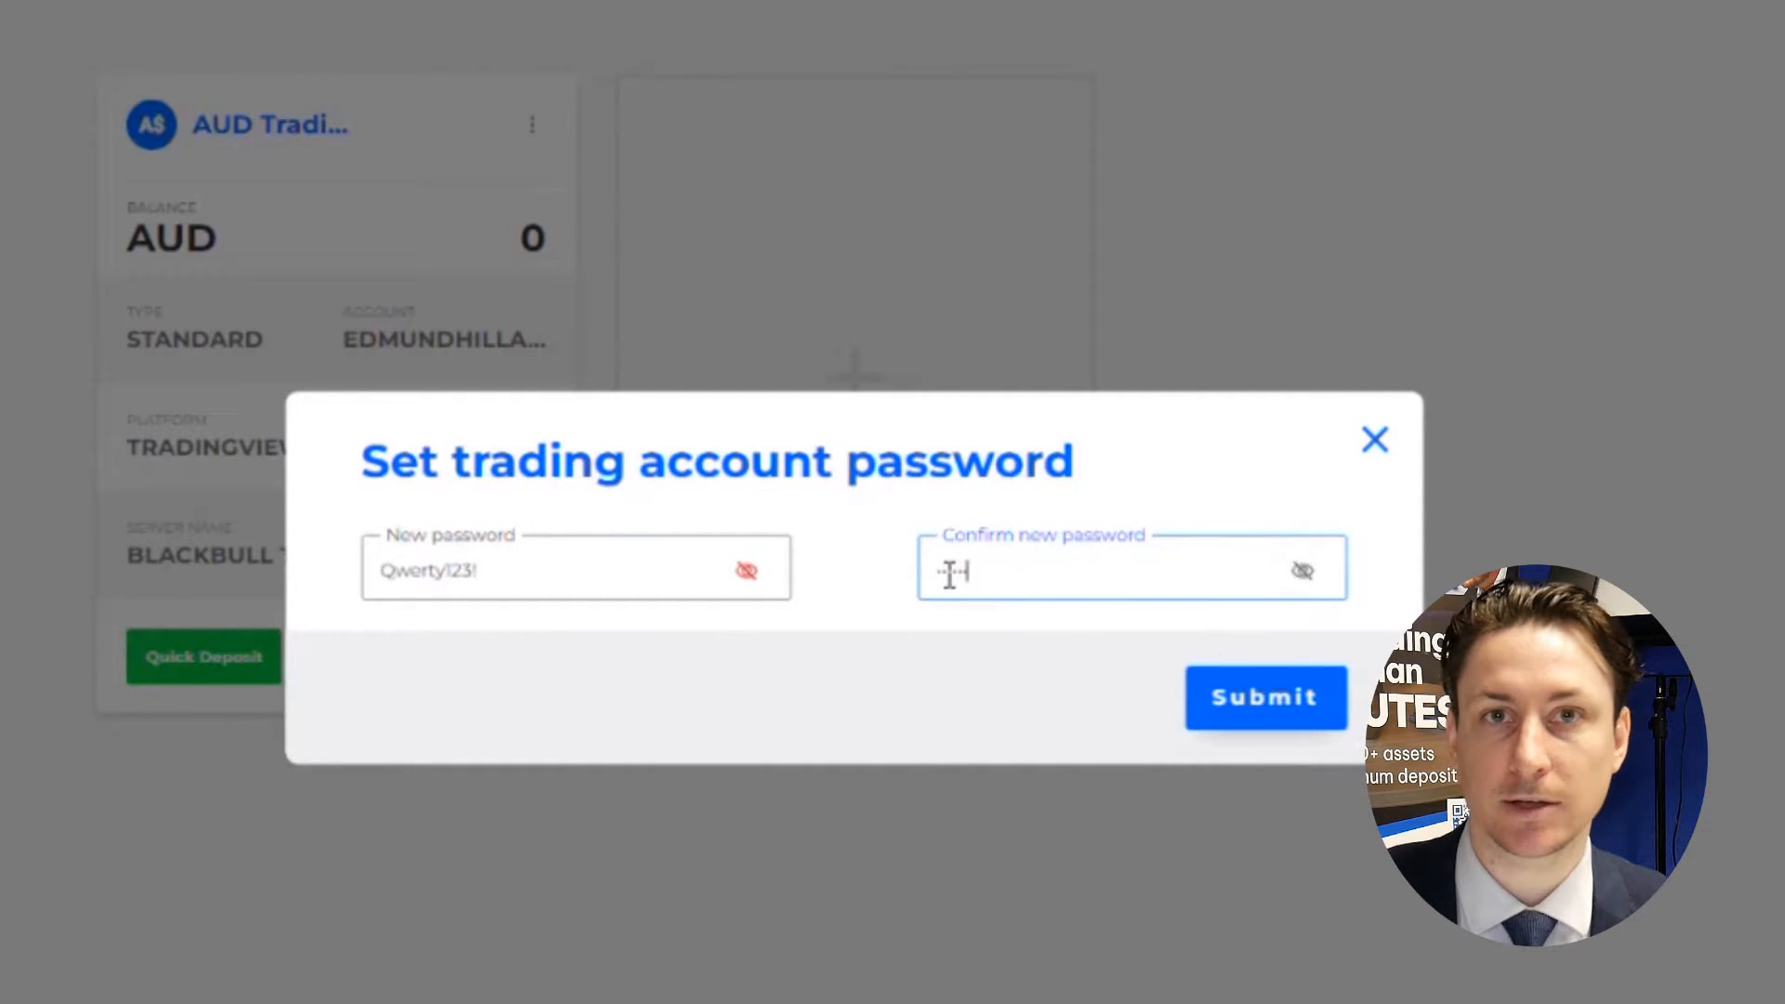
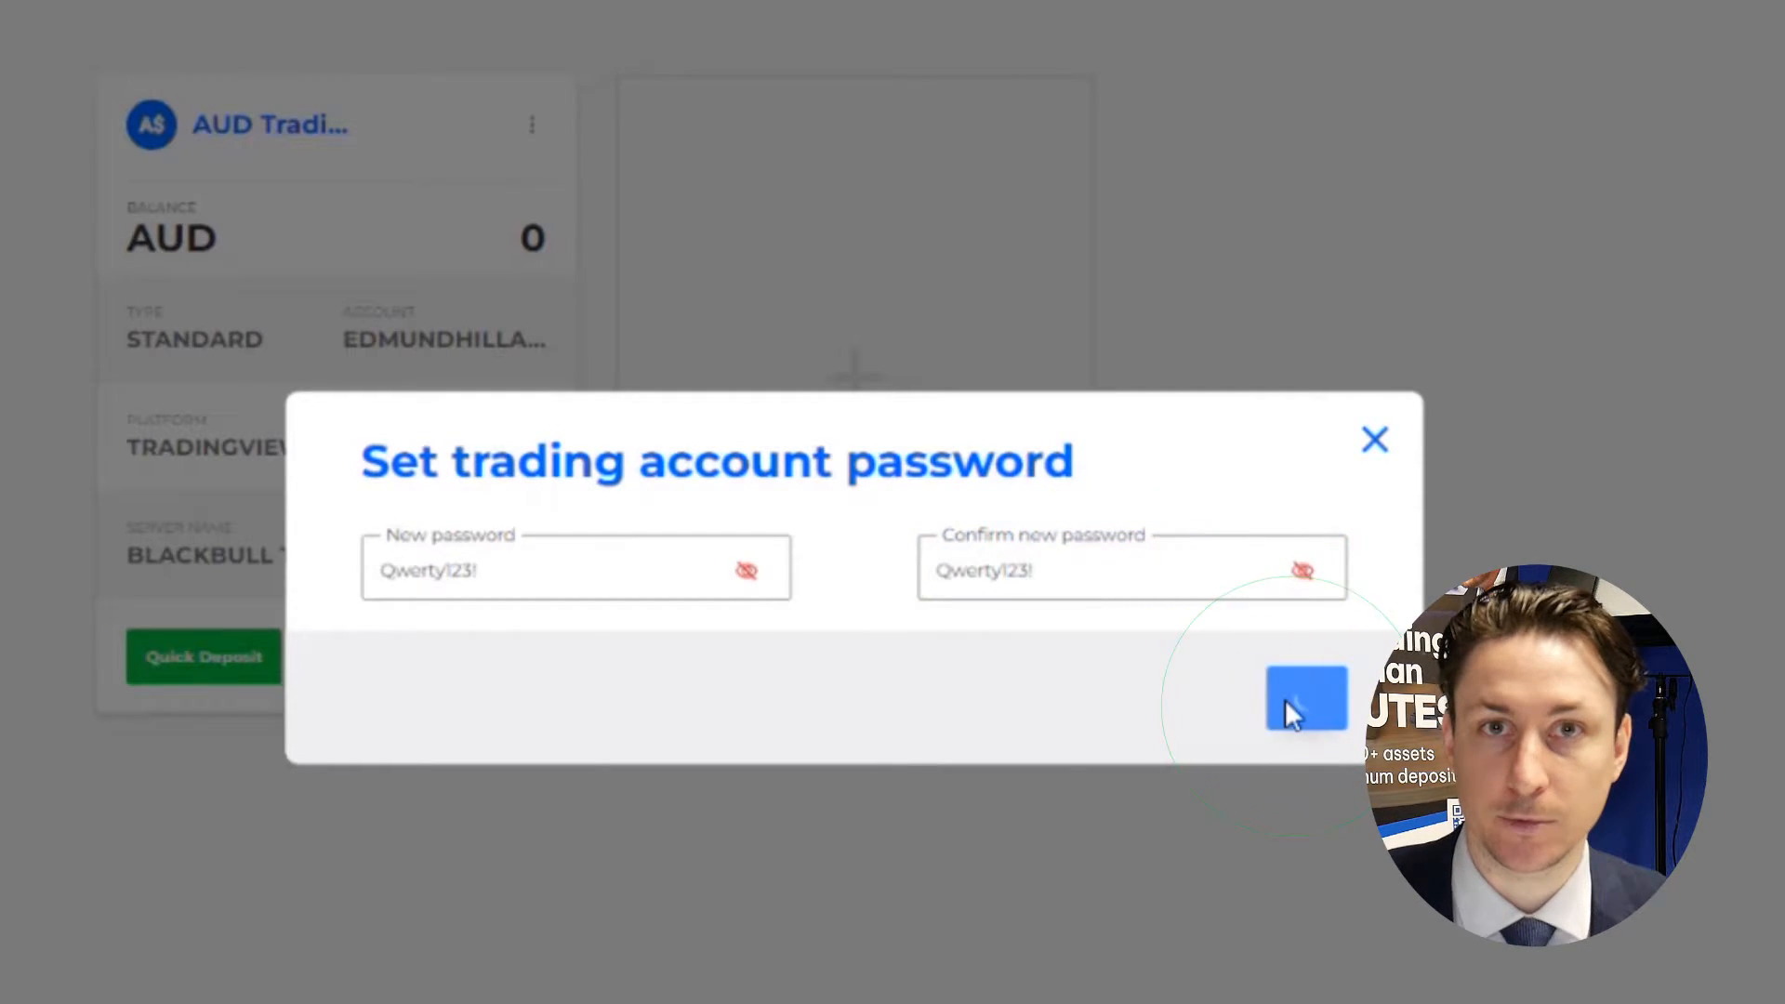
click(1305, 698)
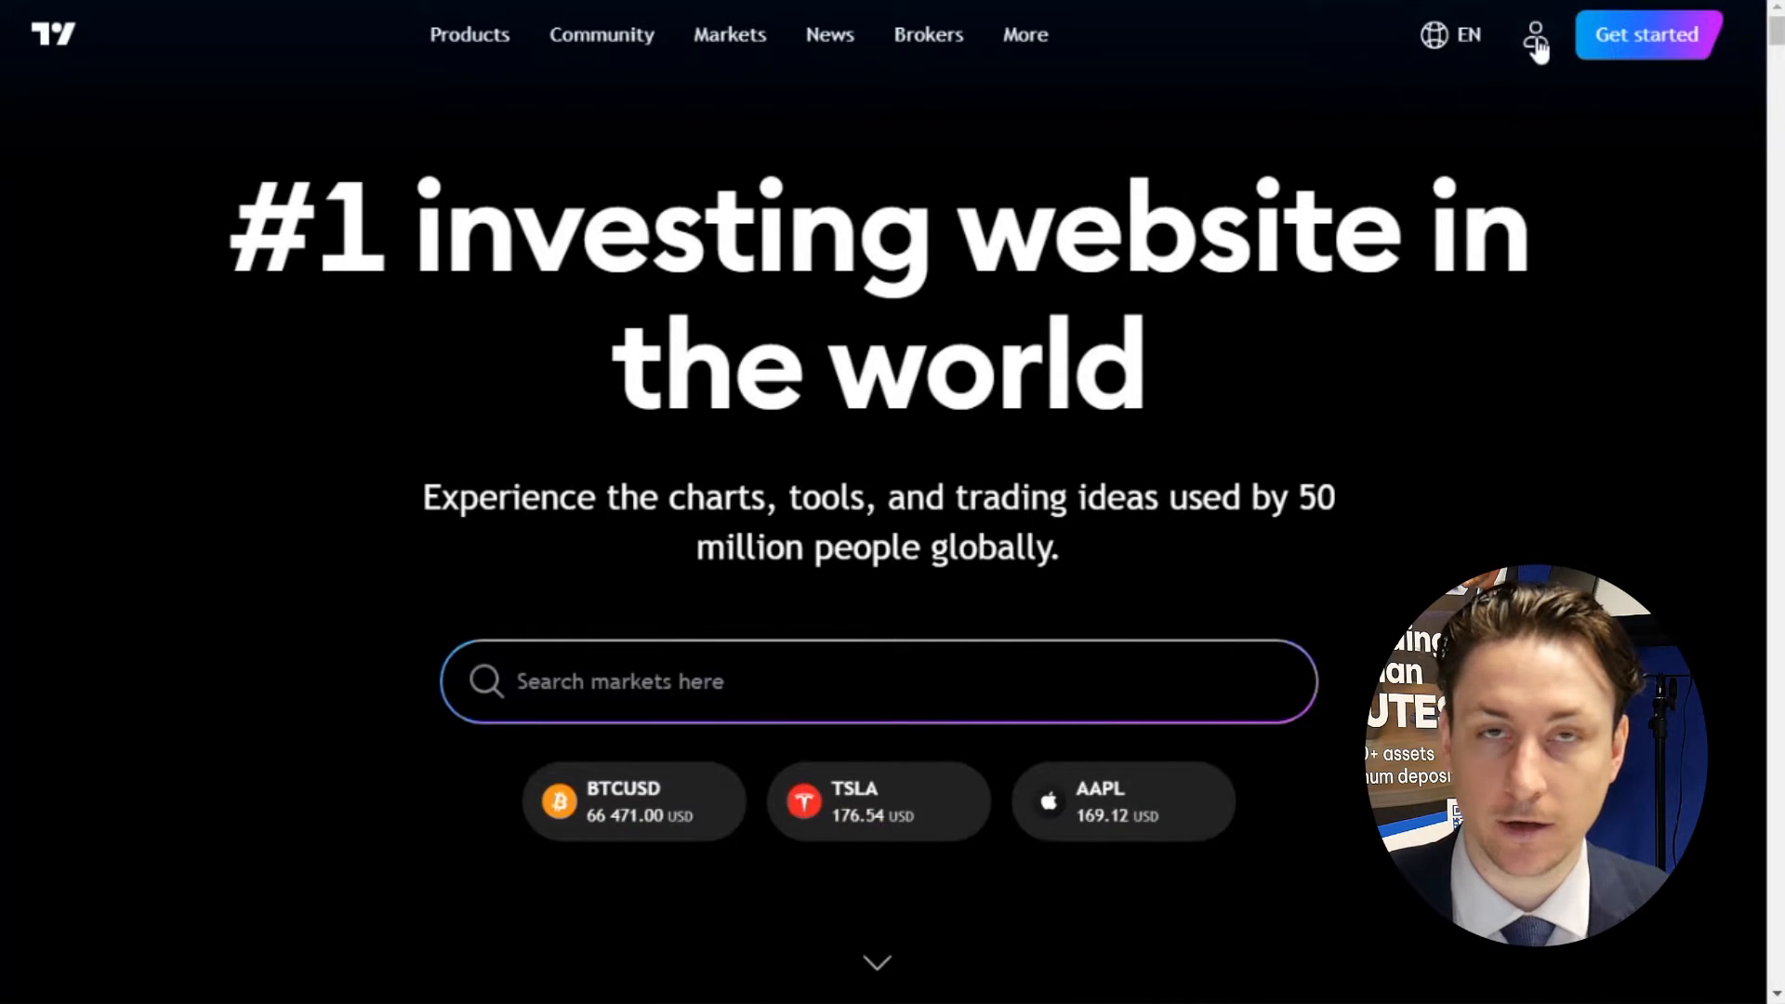
Log in to TradingView from the user icon at the top right
click(1535, 34)
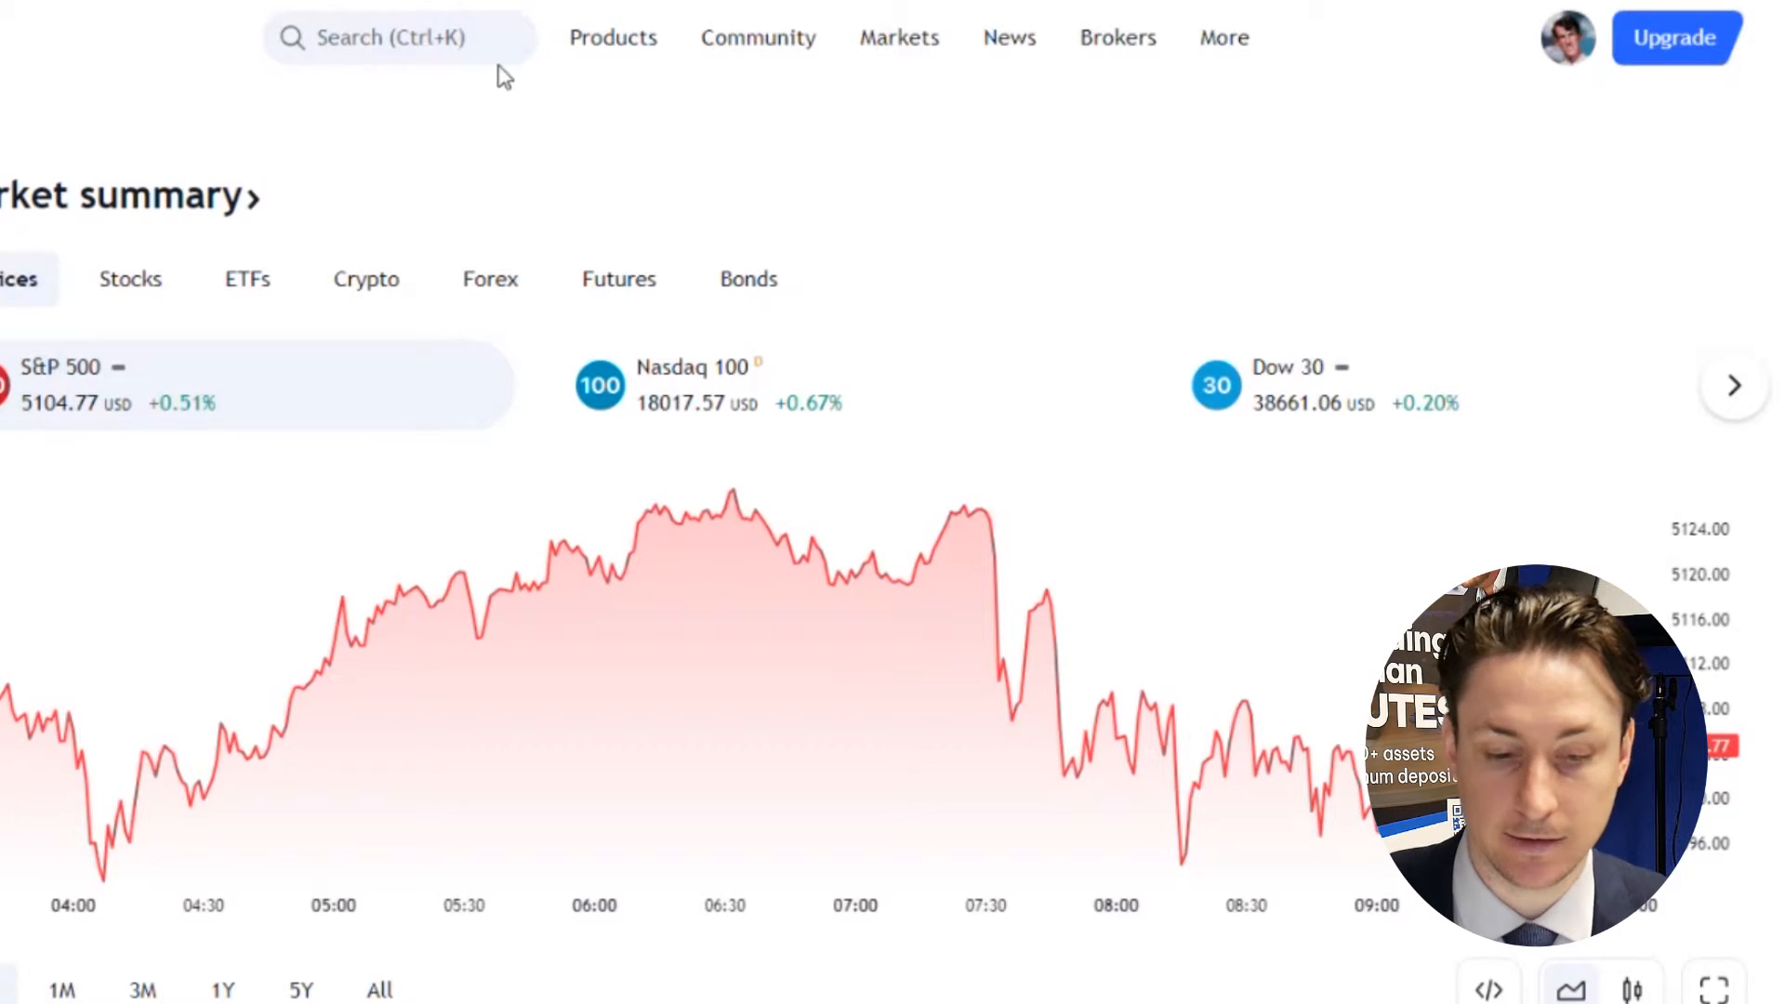
Search 'btcus' and launch the BlackBull Markets BTCUSD chart
click(399, 36)
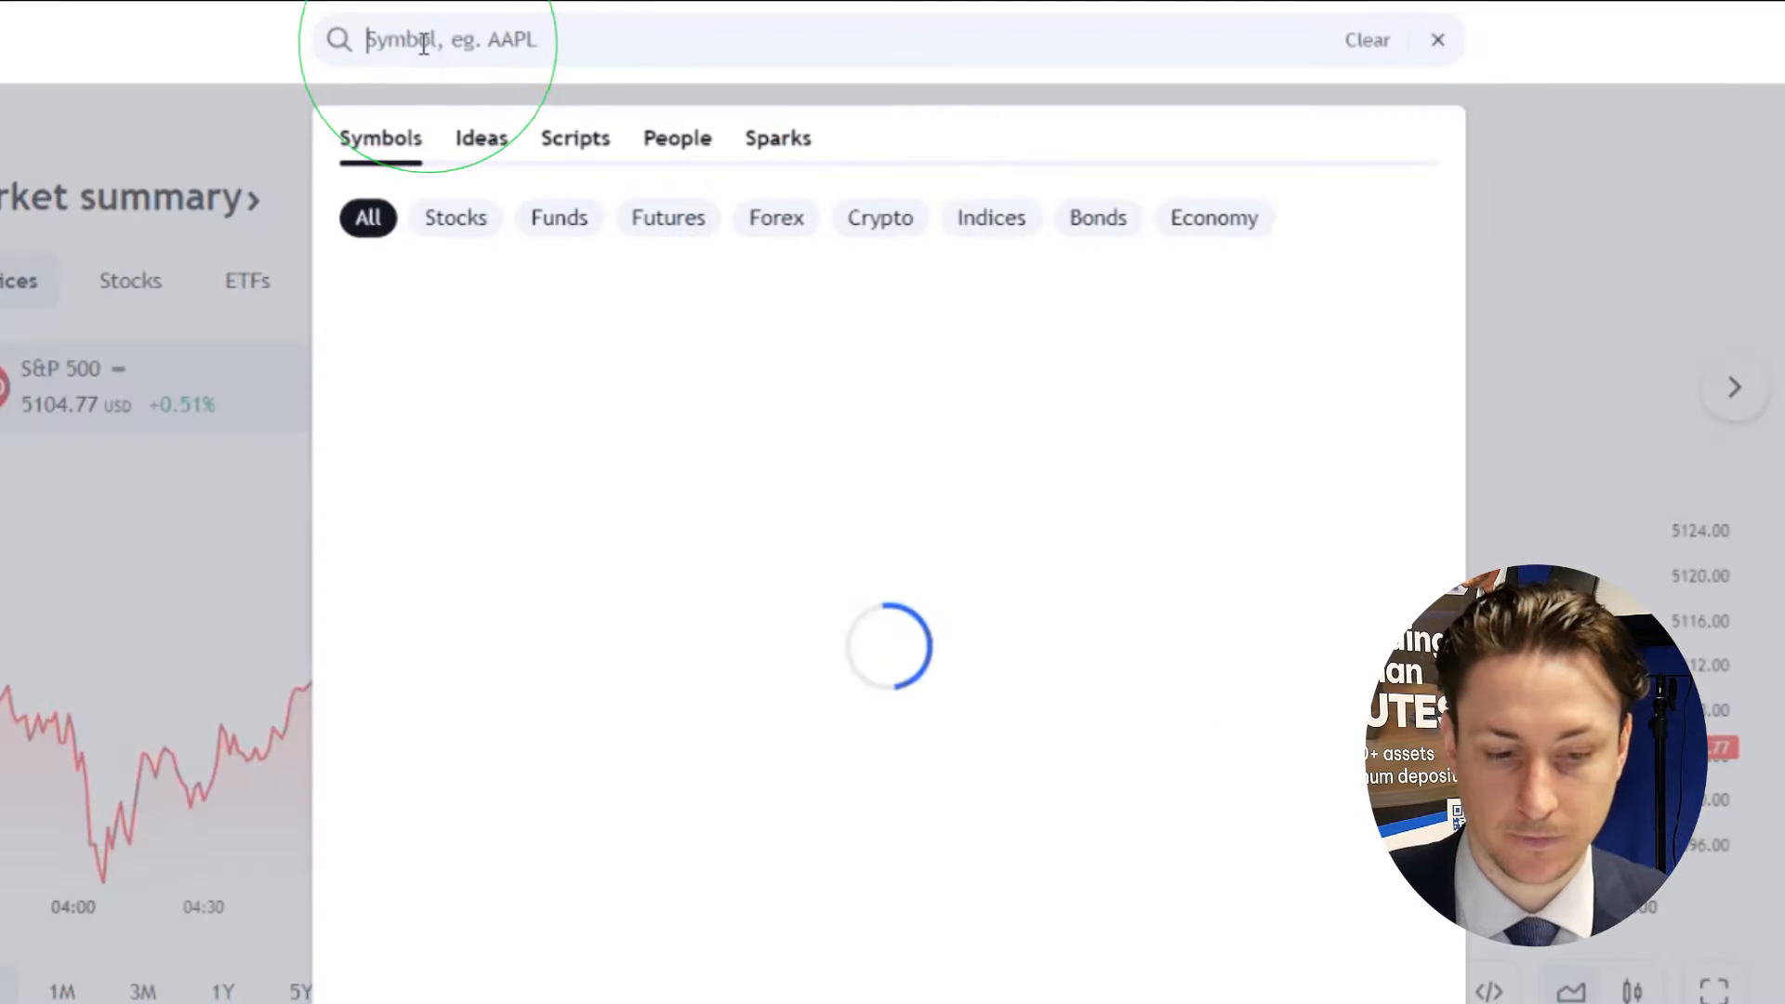
text(btcusd)
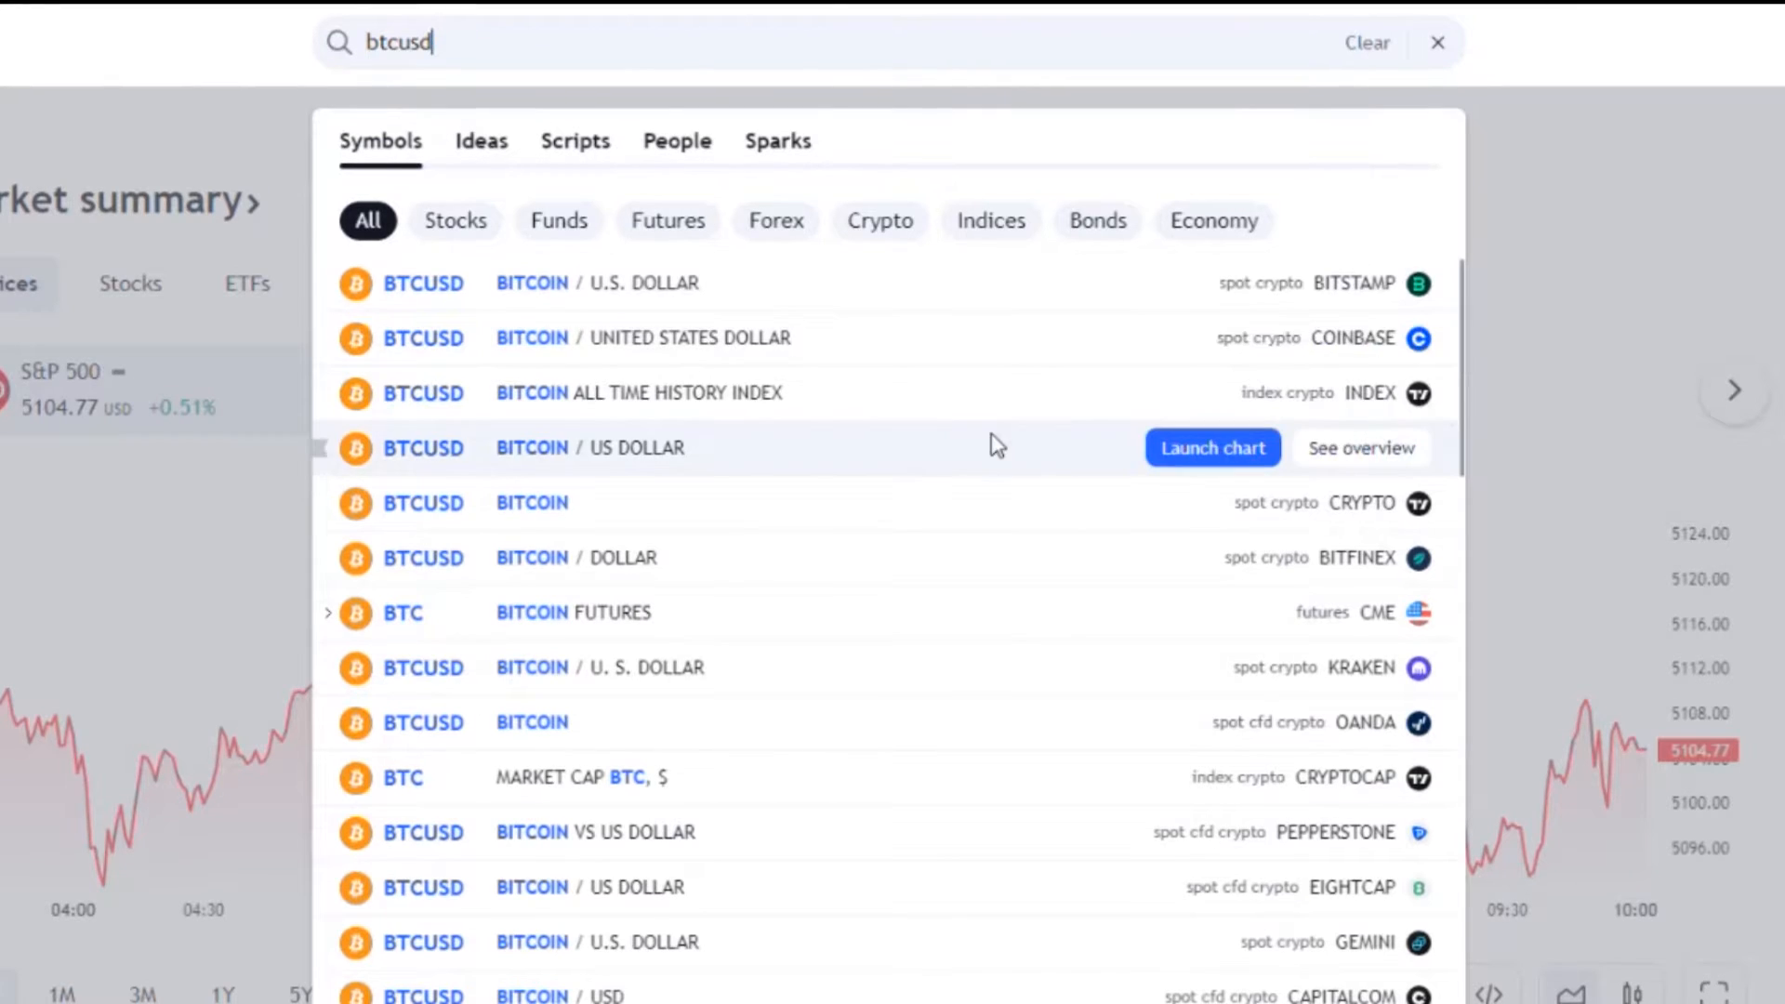
scroll(down, 3)
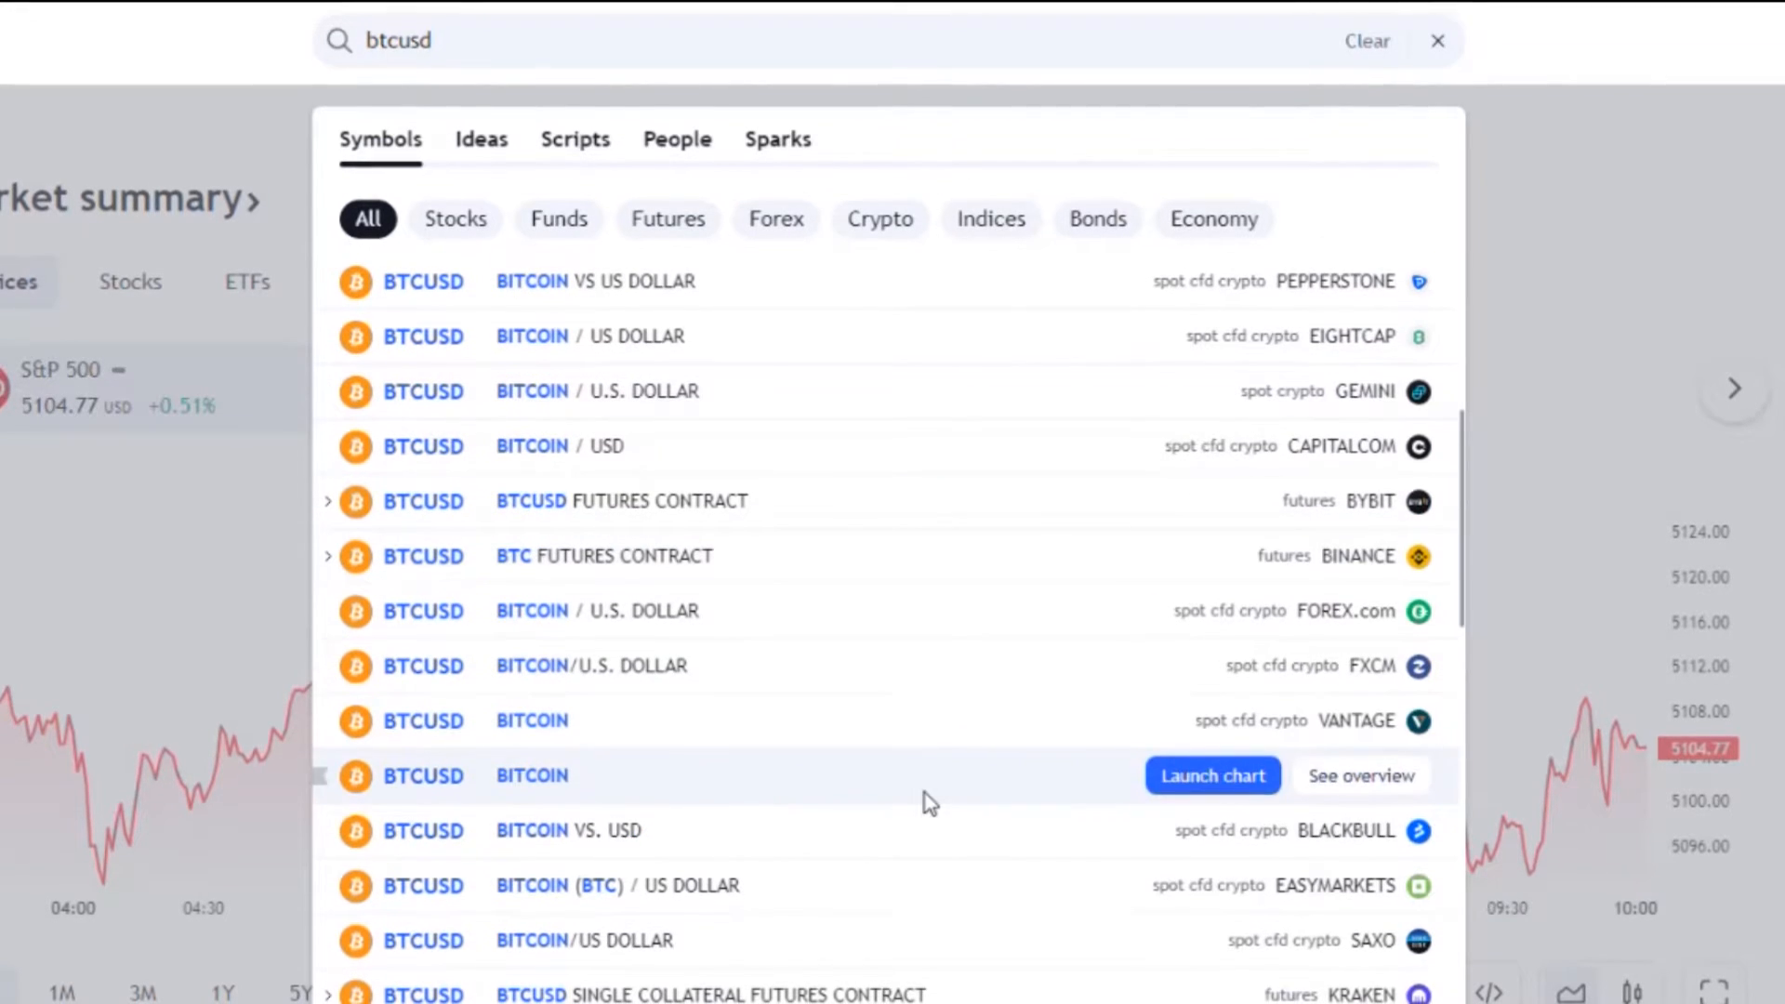
mouse_move(928, 829)
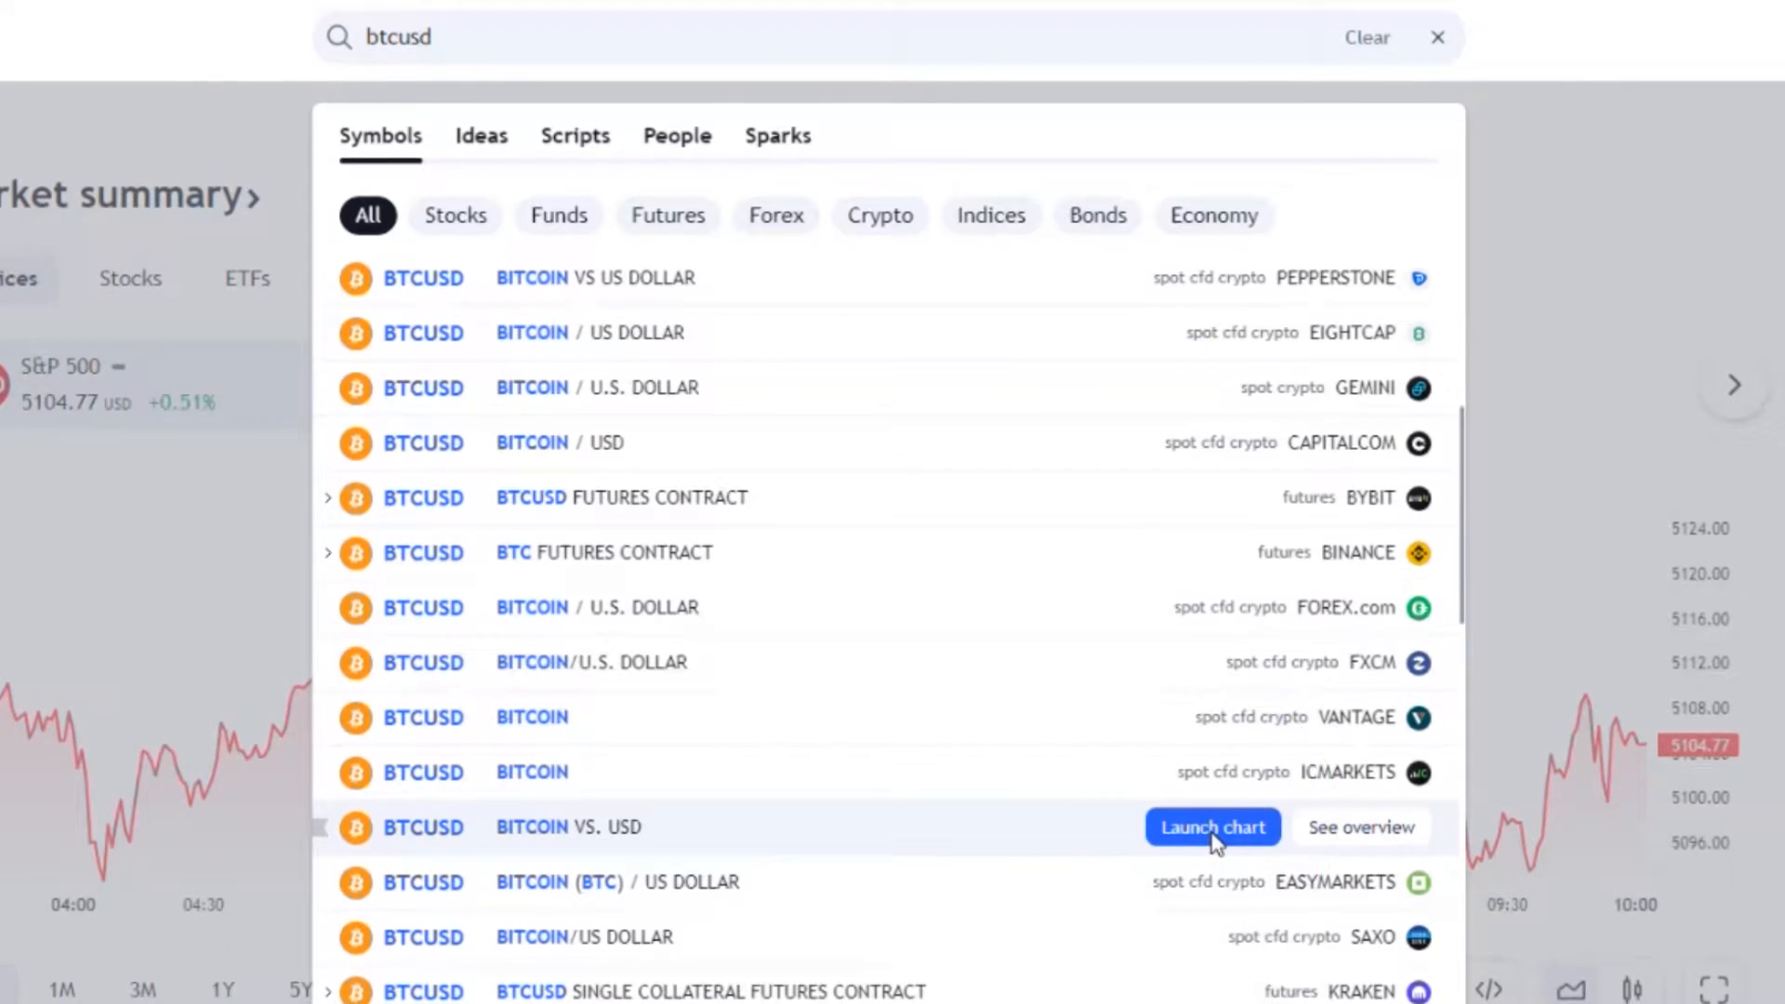
click(1211, 827)
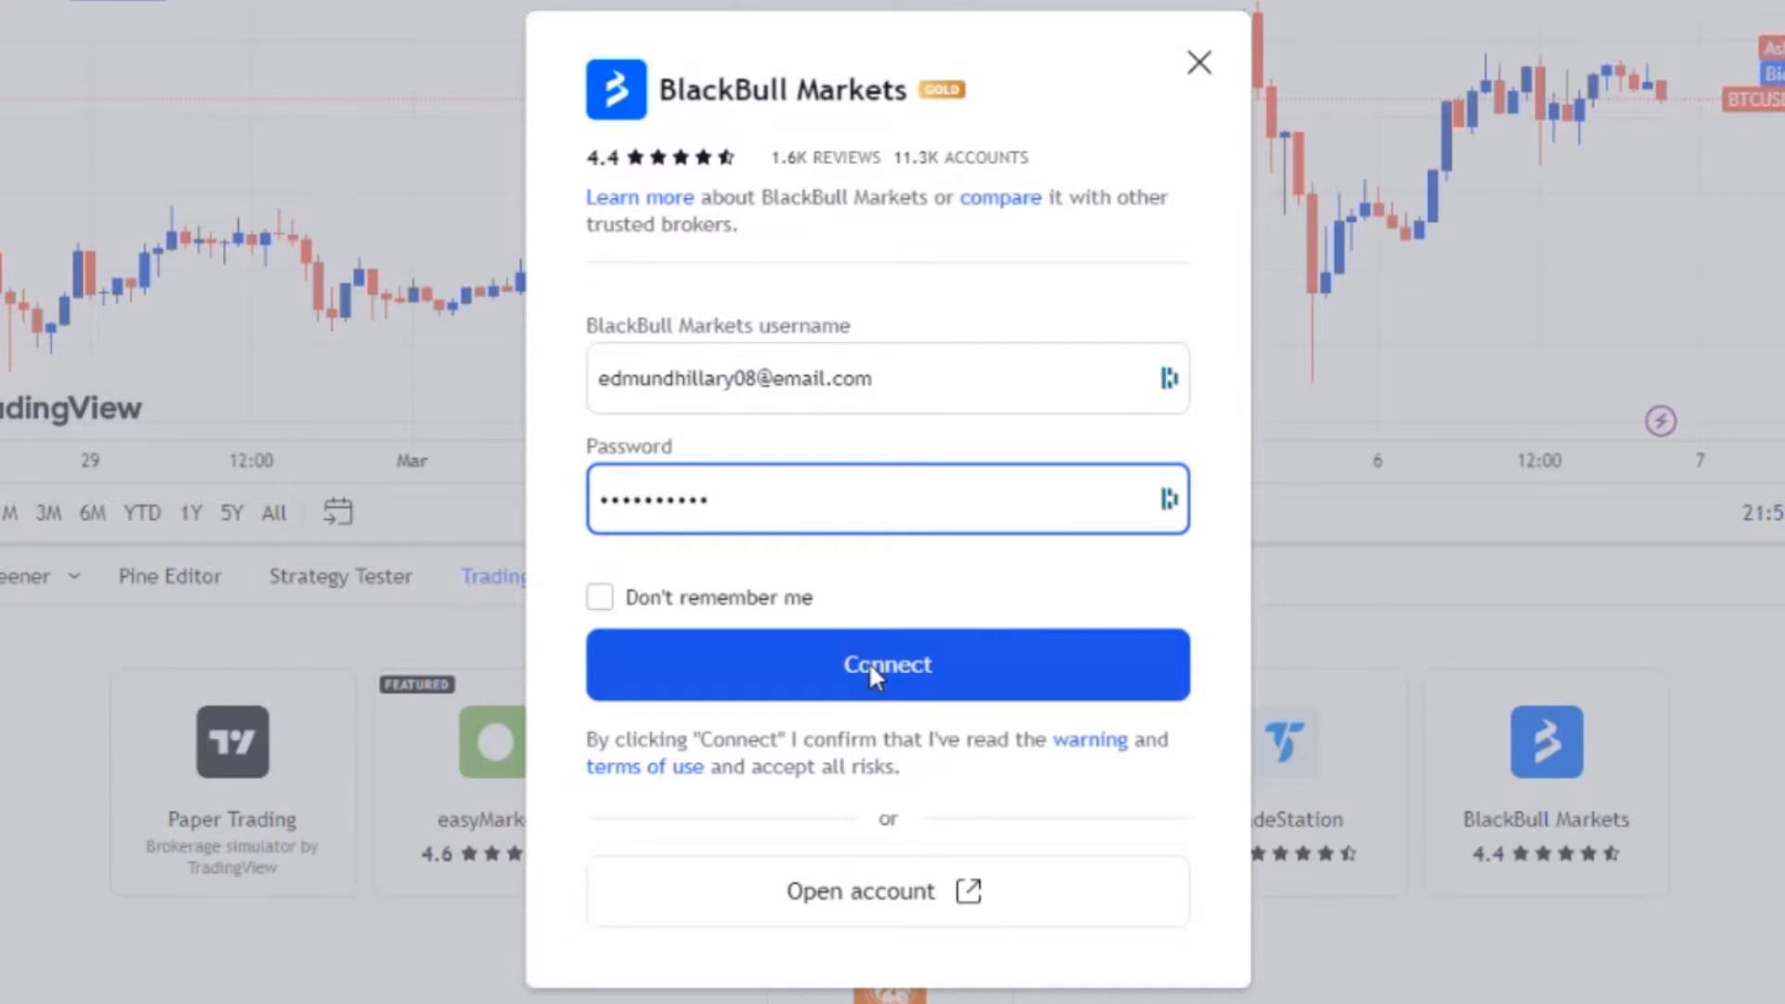
Connect the BlackBull Markets broker account to TradingView
click(887, 665)
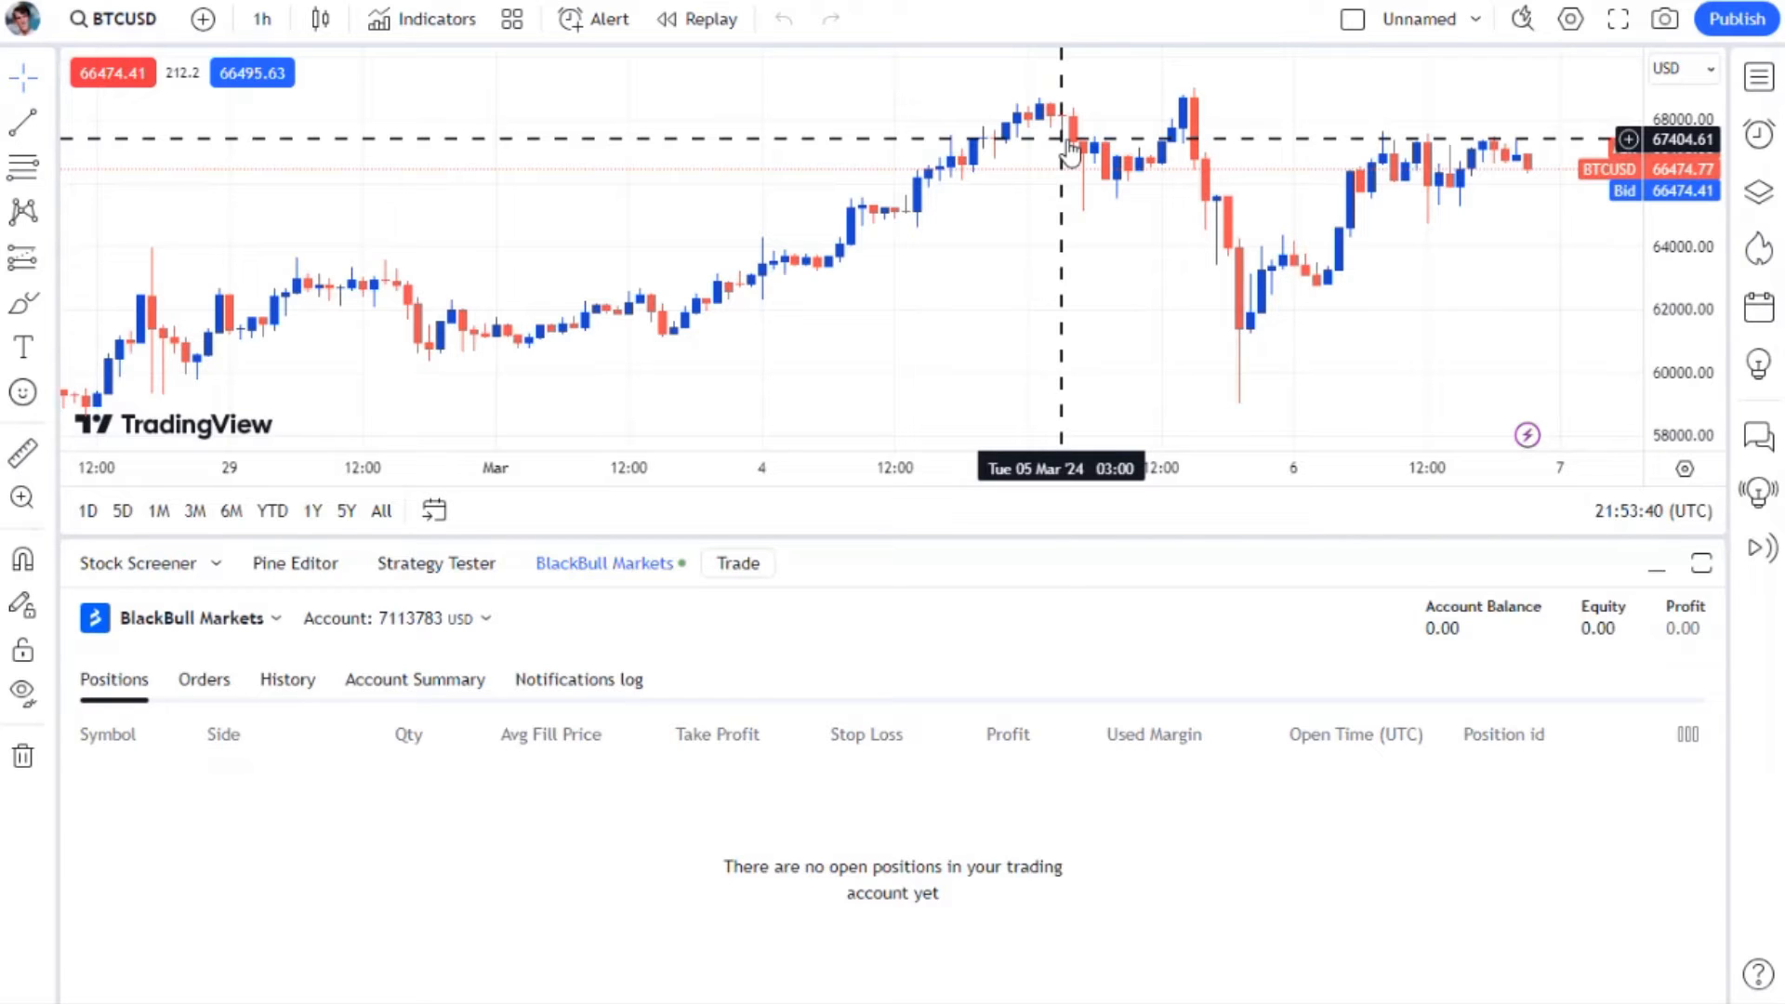
mouse_move(706, 574)
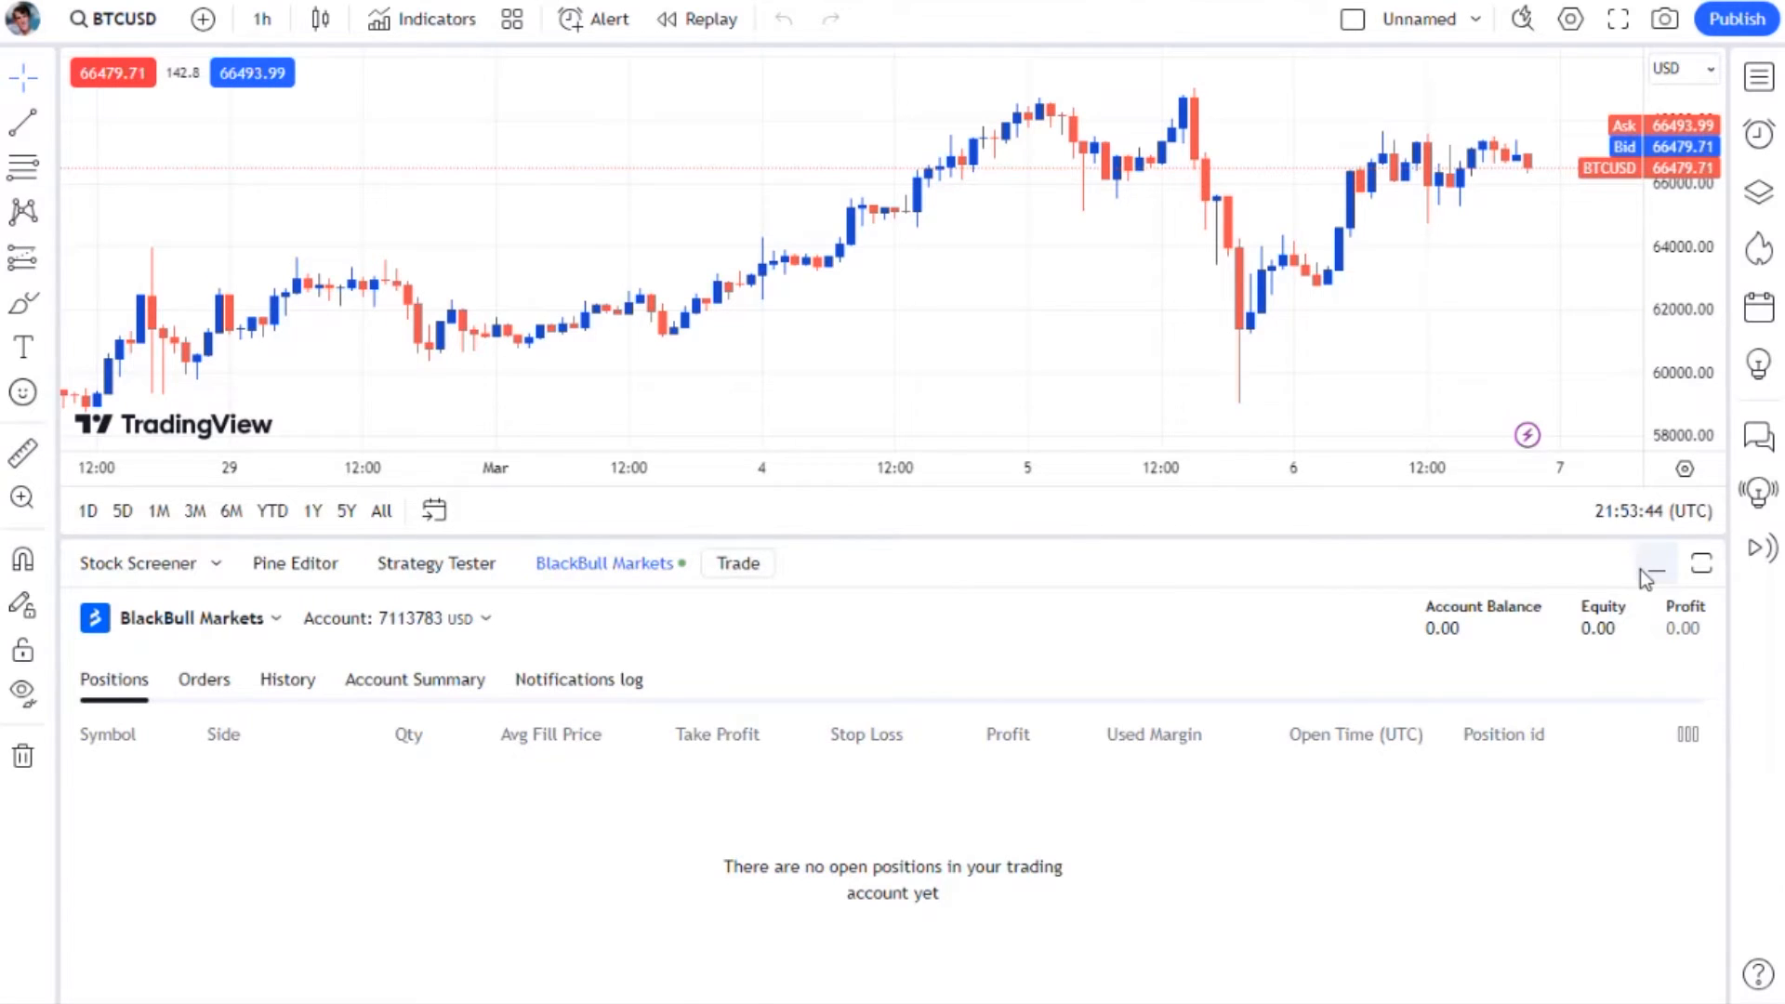
Minimize the BlackBull Markets trading panel below the BTCUSD chart
click(1654, 566)
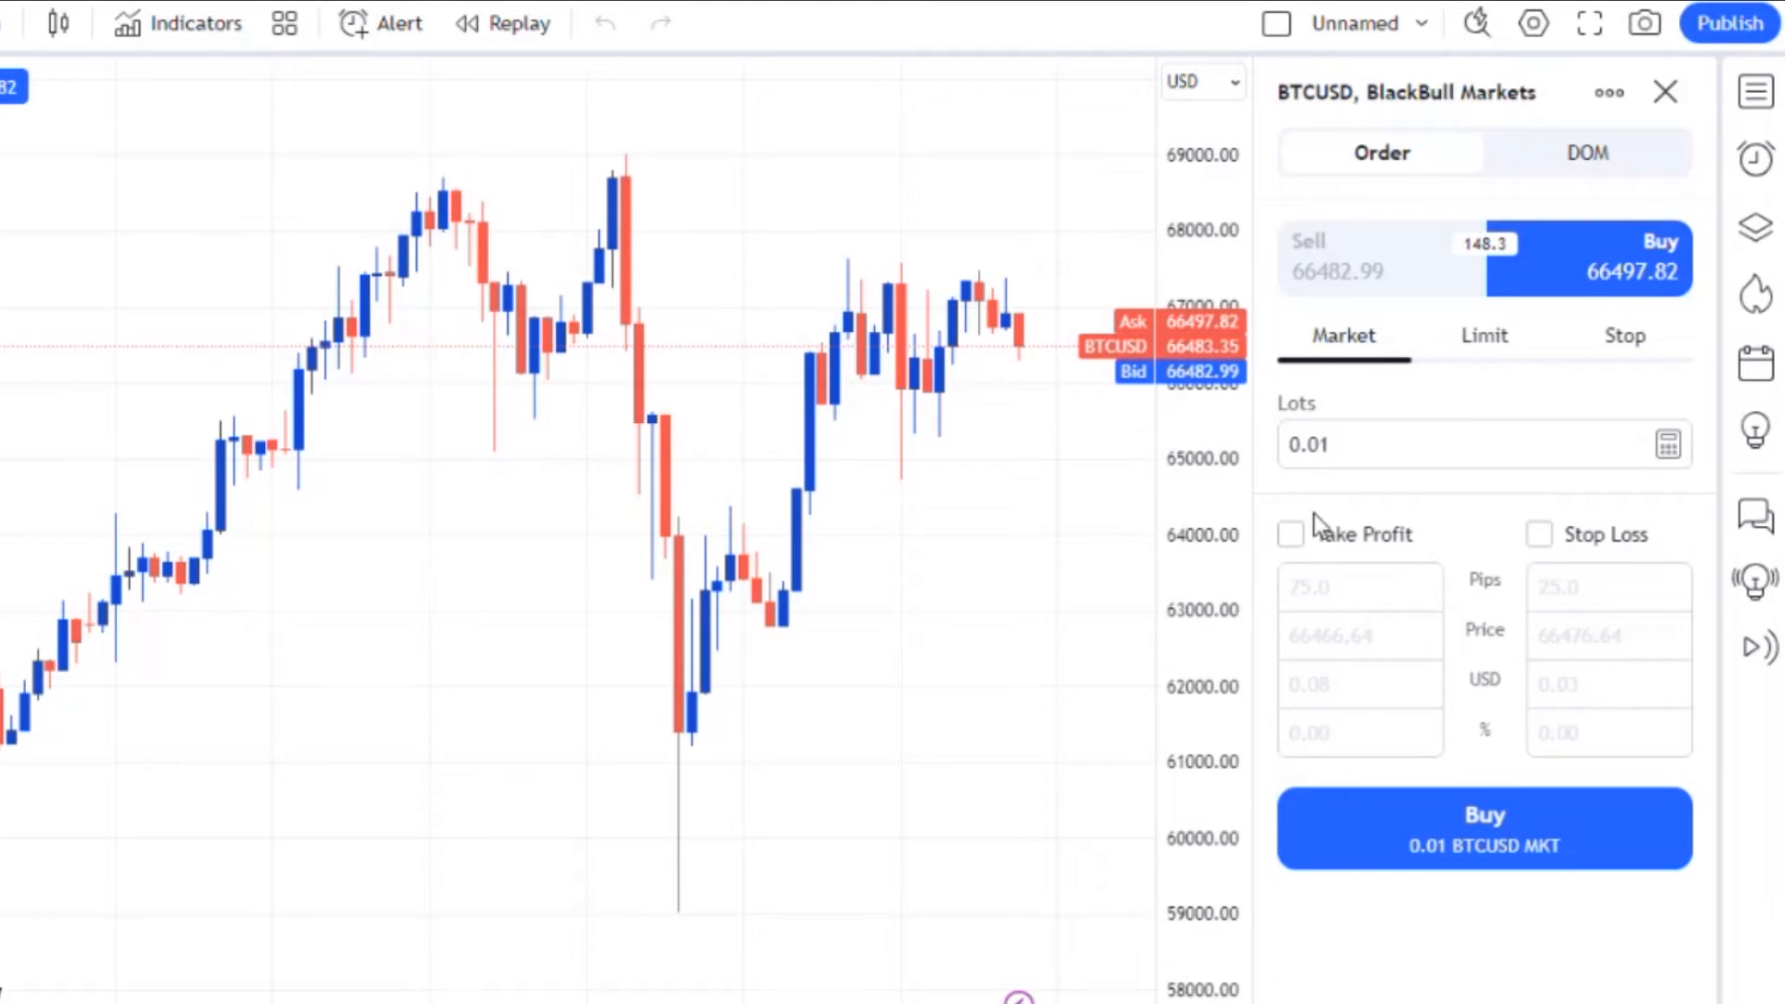
Click into the Lots field of the 0.01-lot BTCUSD market buy order
click(1469, 445)
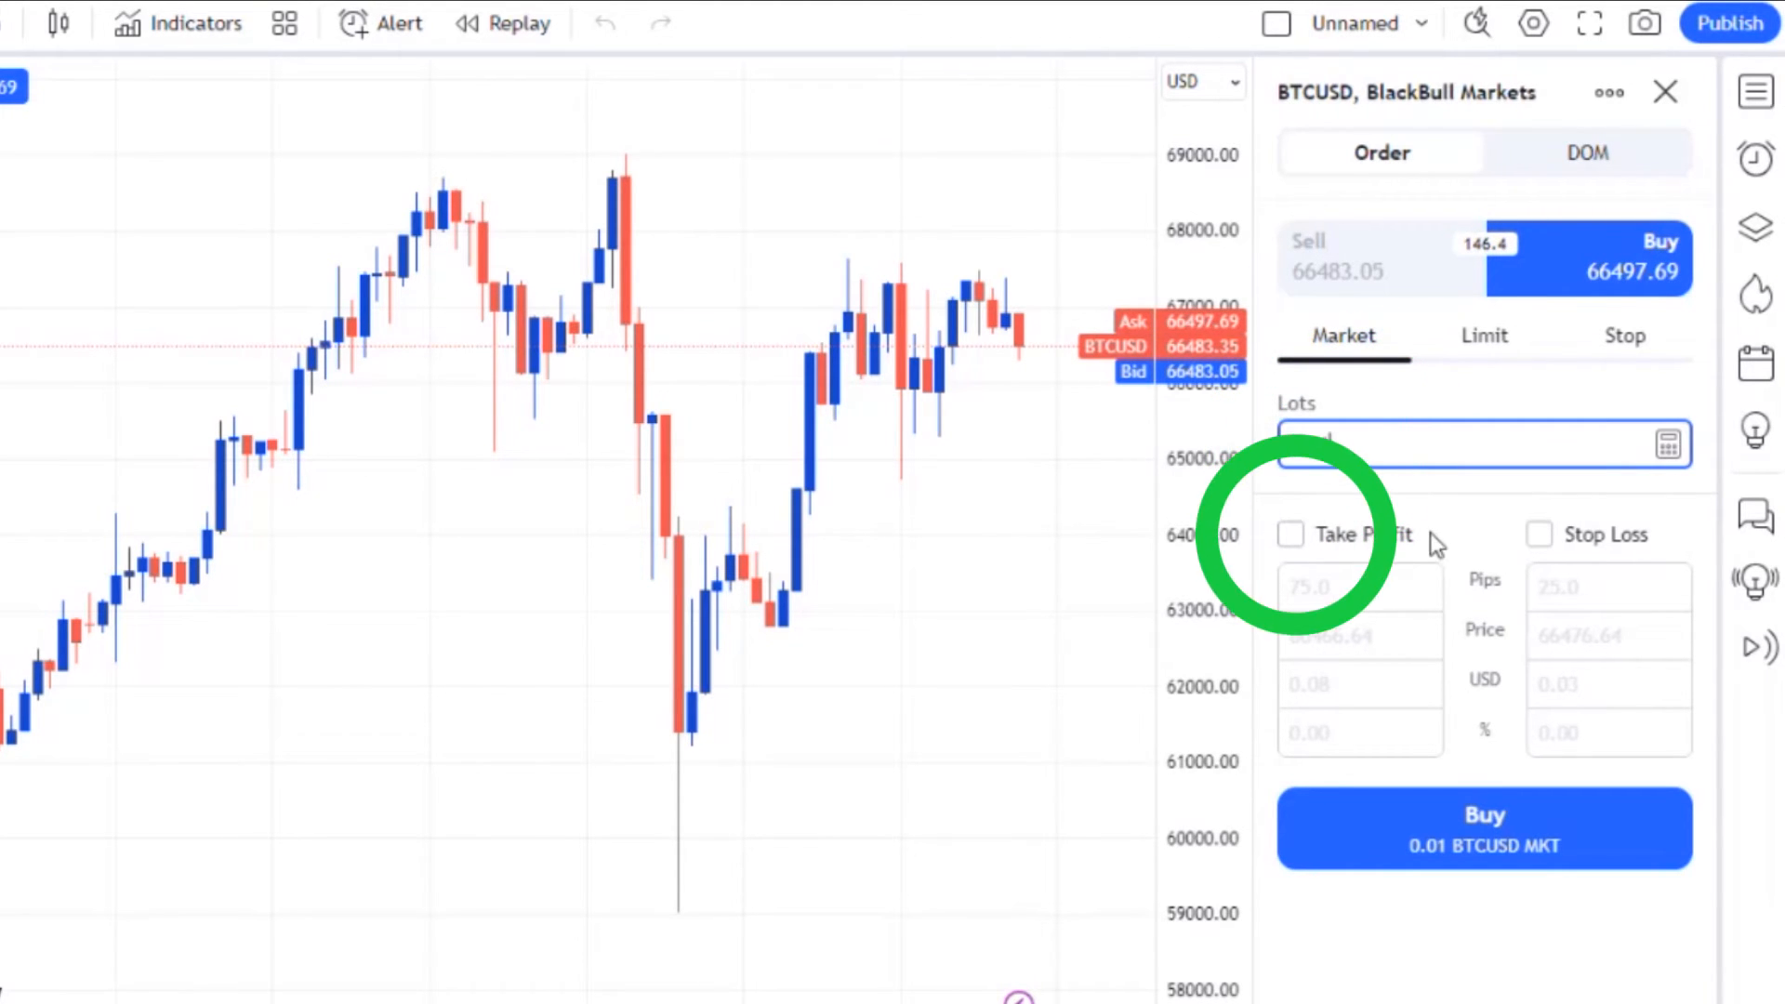